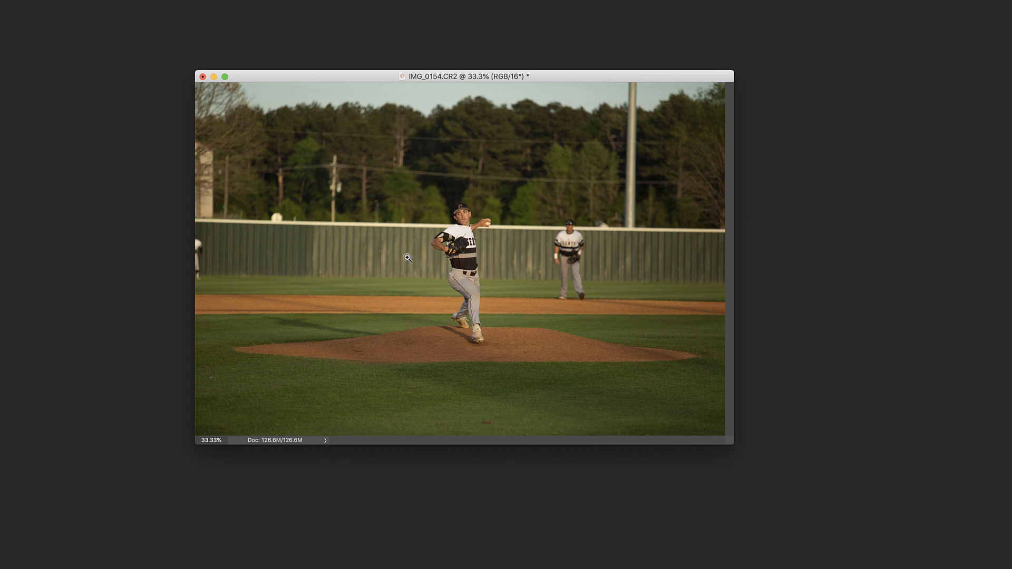
- Zoom into IMG_0154.CR2, bring Pitch_5x7.jpg forward and check its print size
left_click(408, 259)
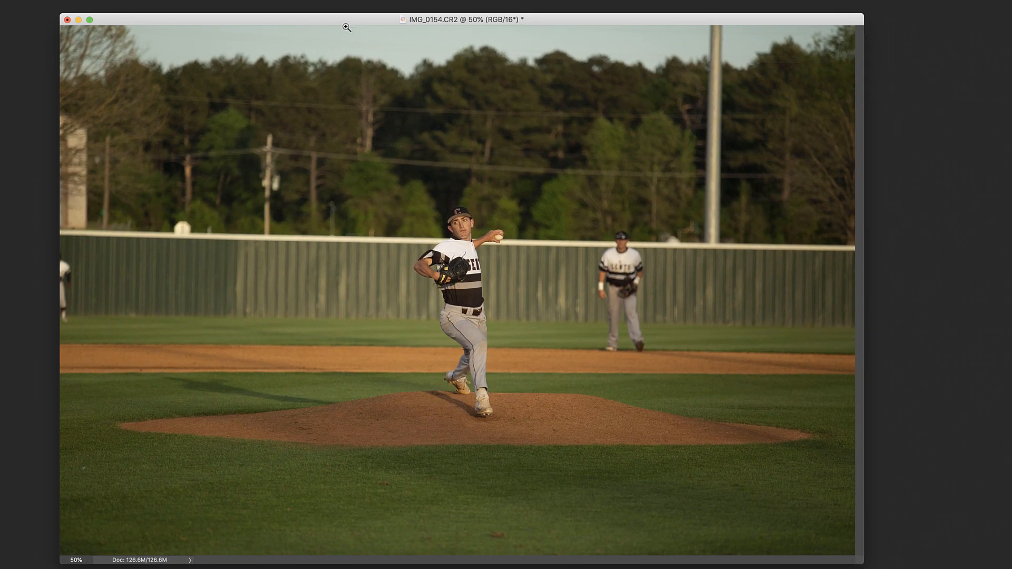
mouse_move(324, 270)
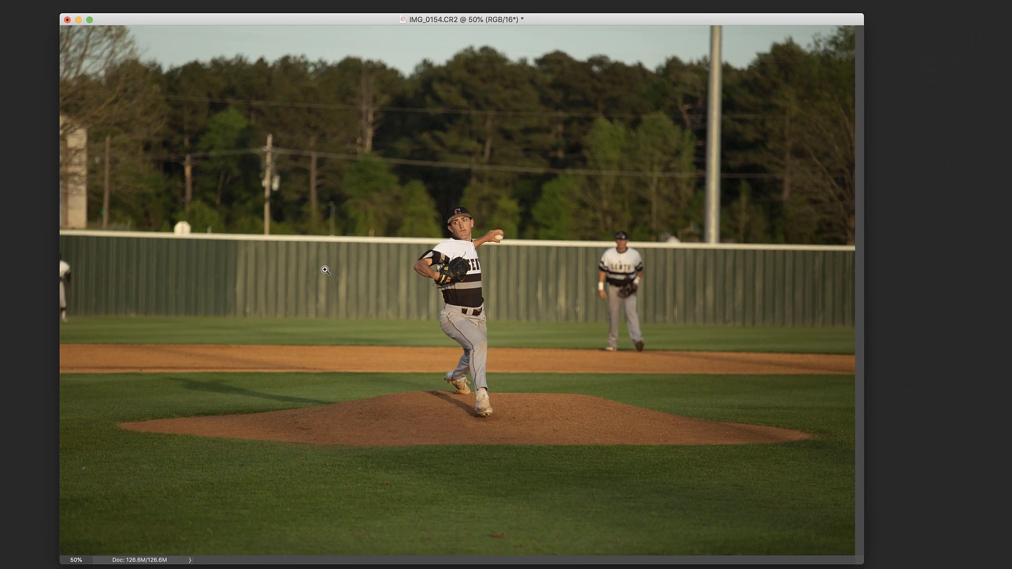
mouse_move(224, 401)
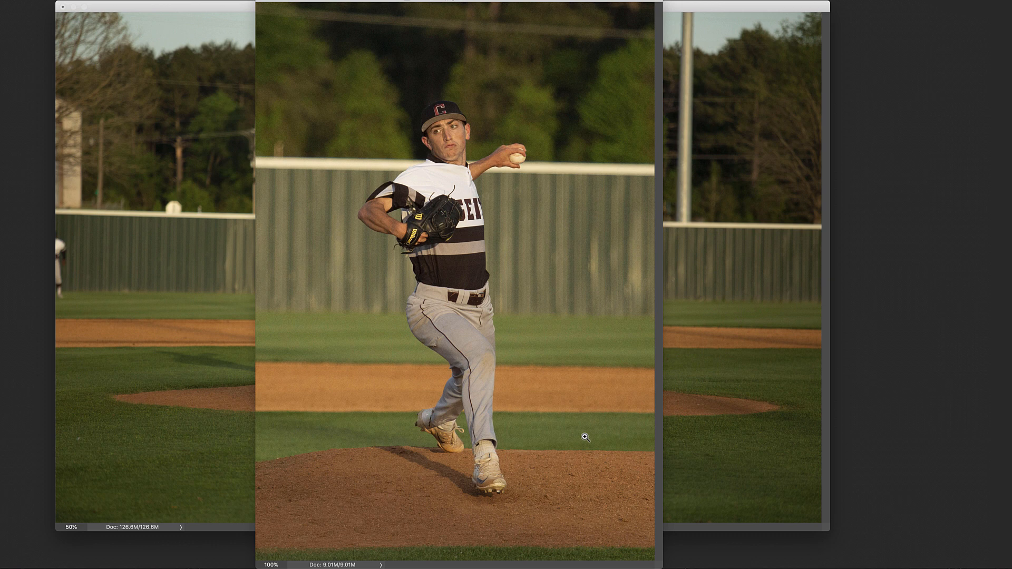
mouse_move(526, 226)
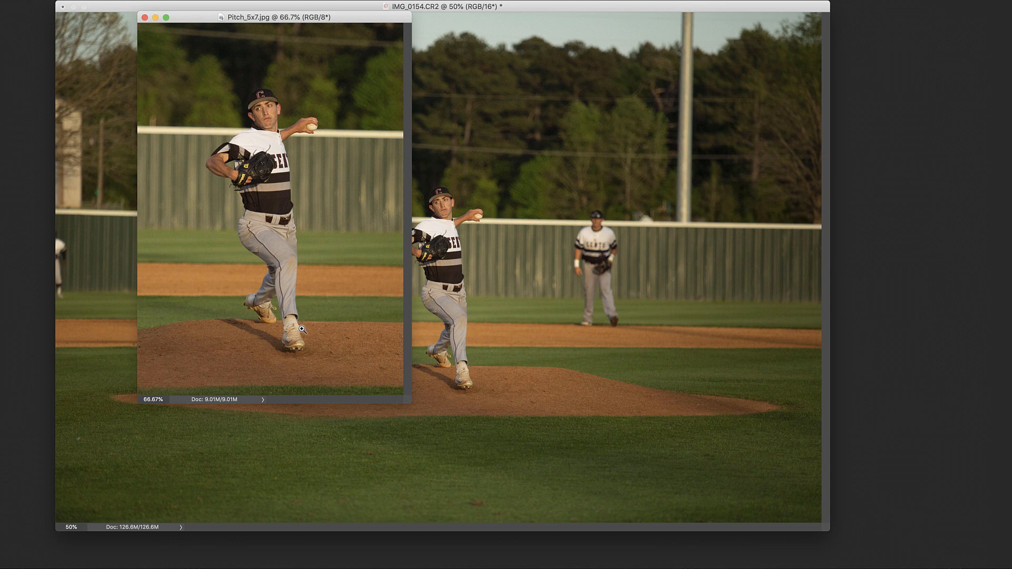
left_click(145, 17)
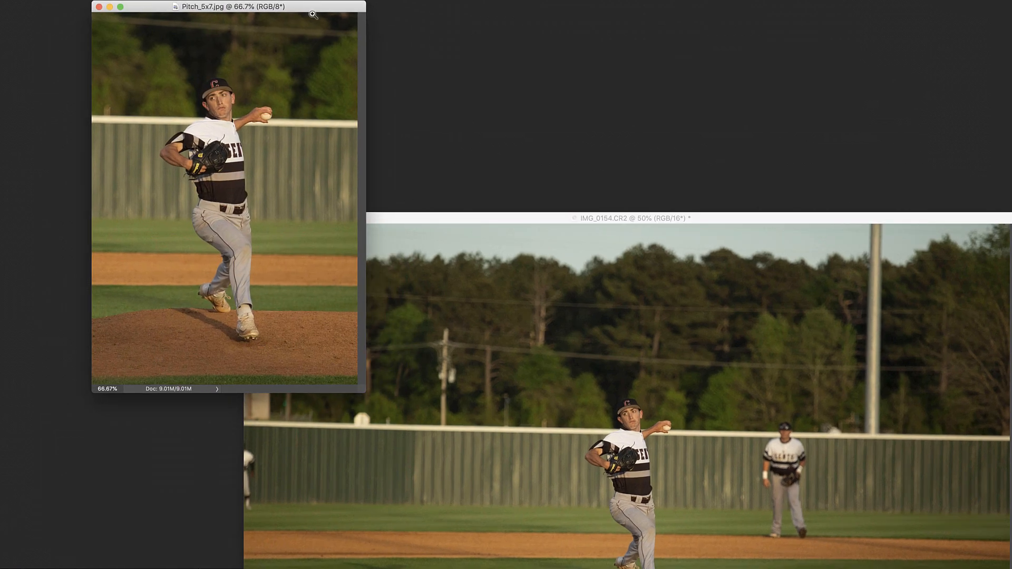
mouse_move(354, 91)
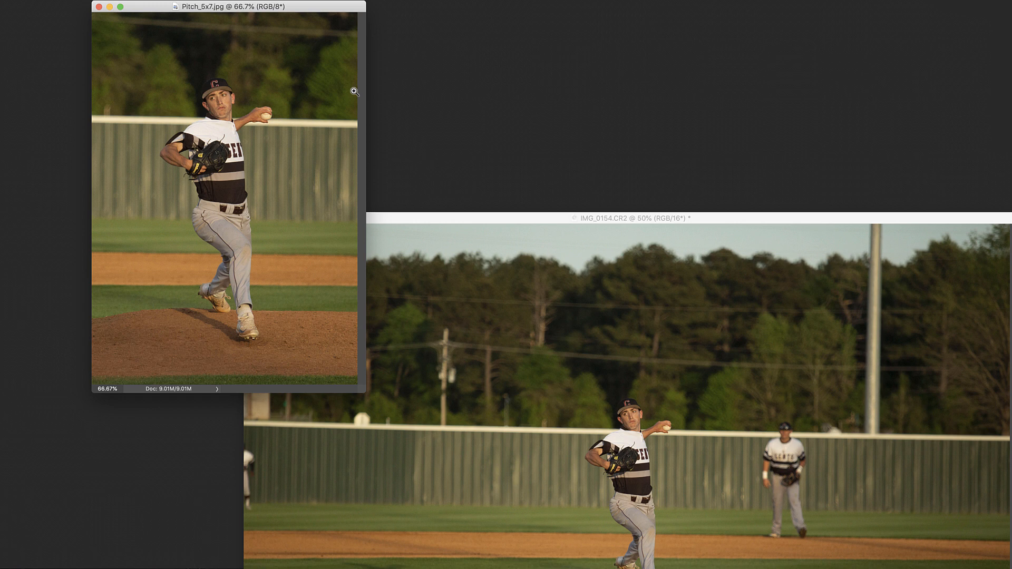
left_click(142, 22)
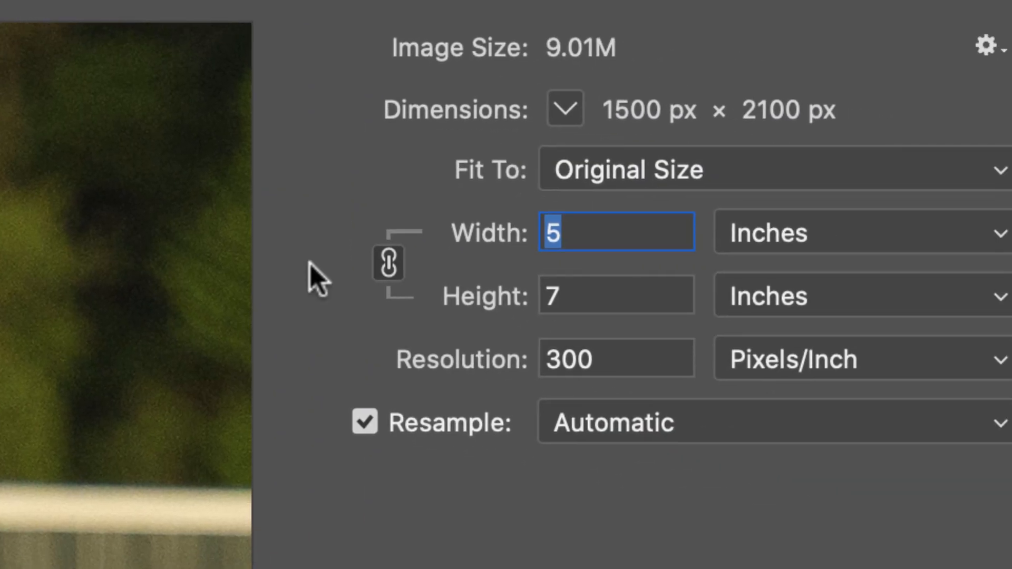
mouse_move(463, 349)
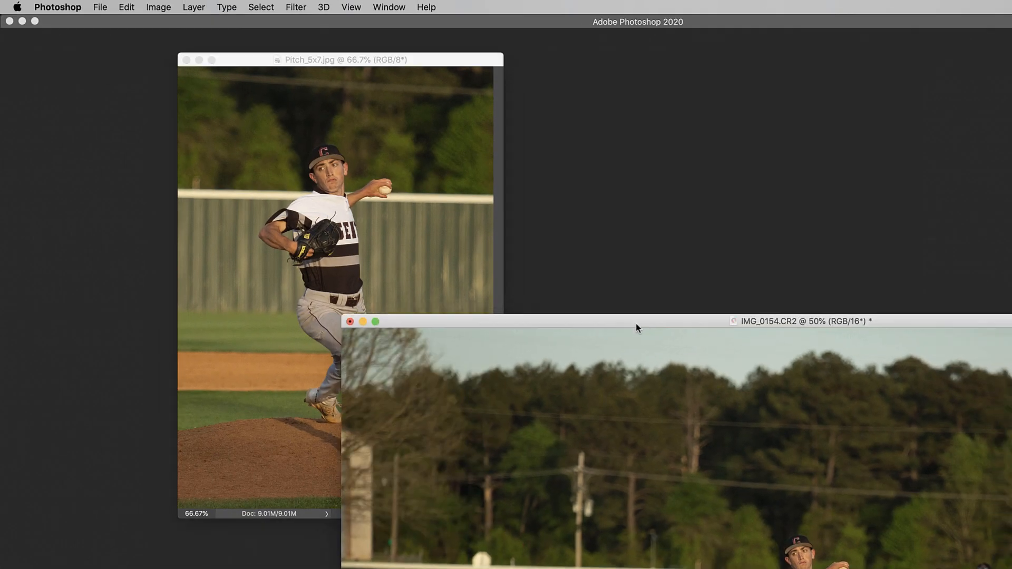
- Close the raw photo and bring up Image Size for the 5x7 crop
left_click(350, 321)
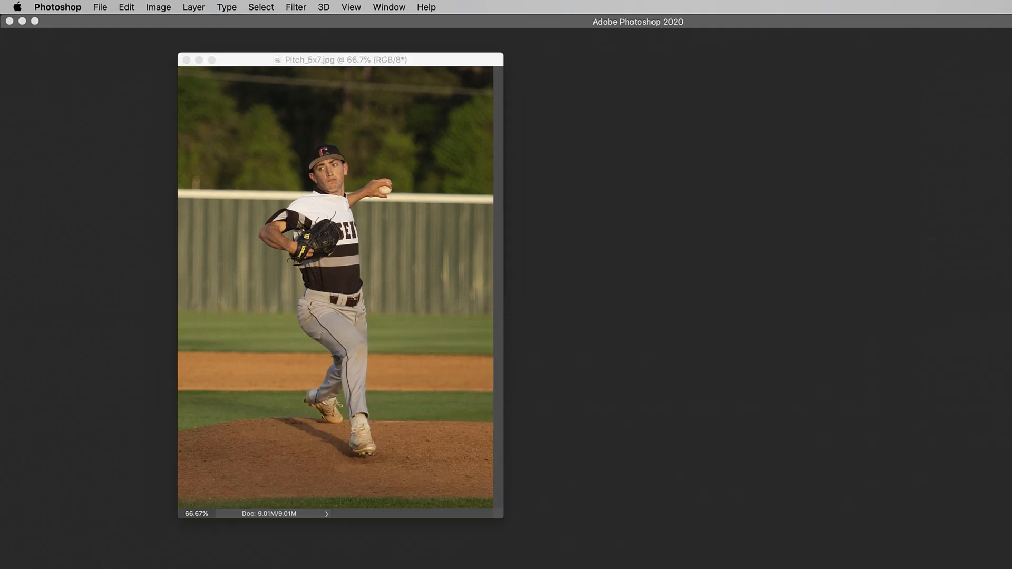
left_click_drag(346, 59, 329, 78)
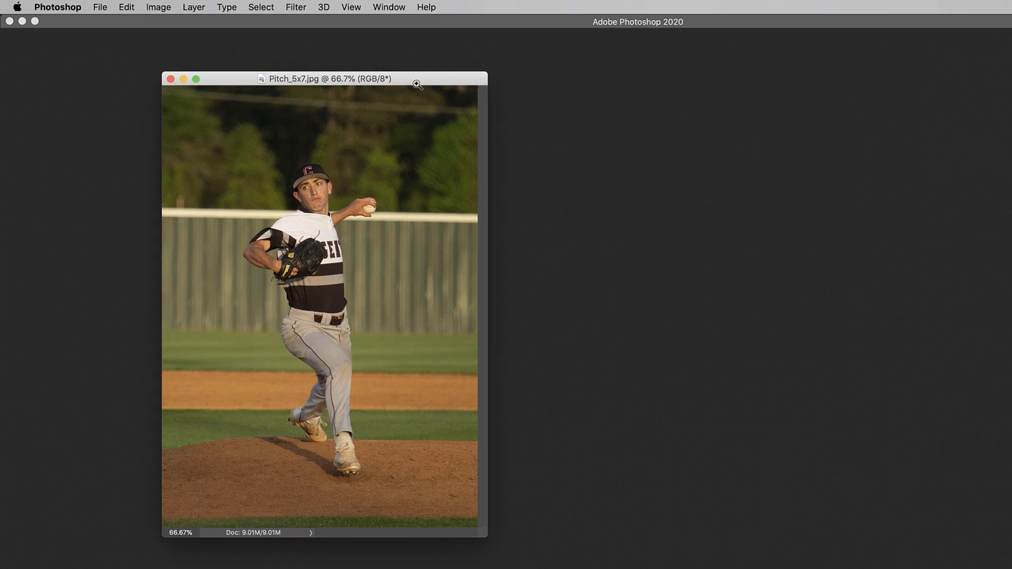
mouse_move(428, 199)
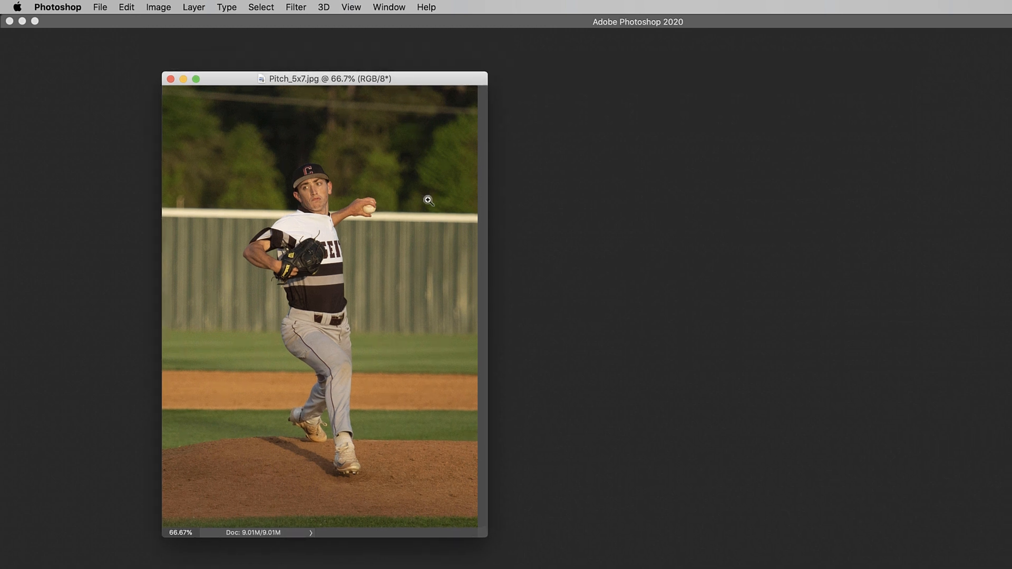
mouse_move(432, 161)
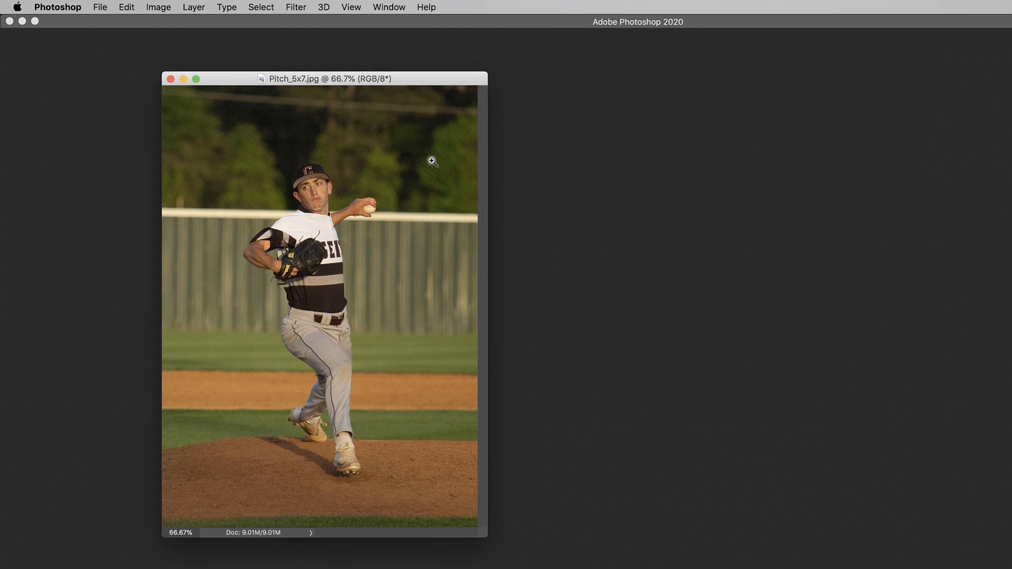
left_click_drag(328, 78, 362, 82)
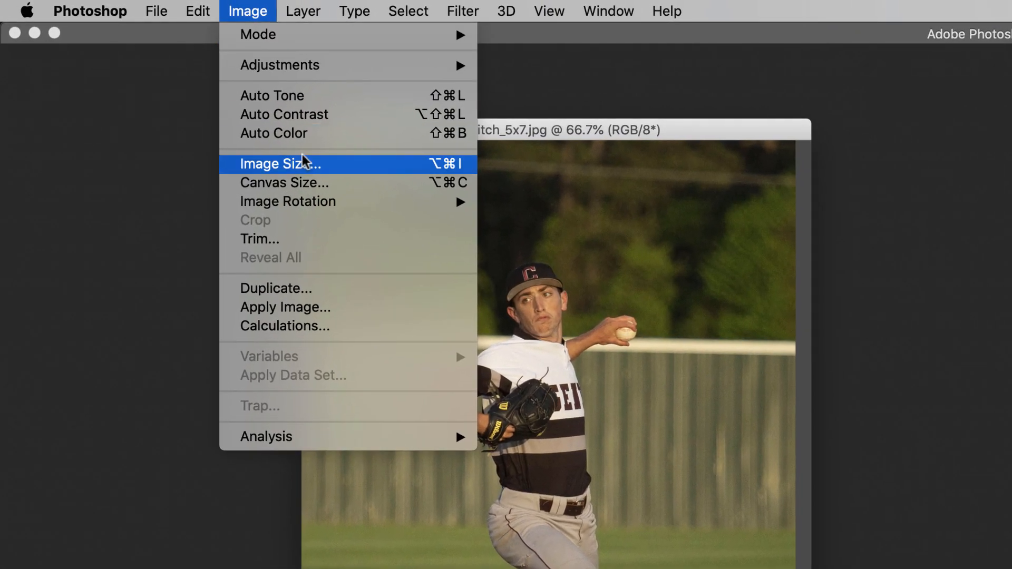
left_click(280, 163)
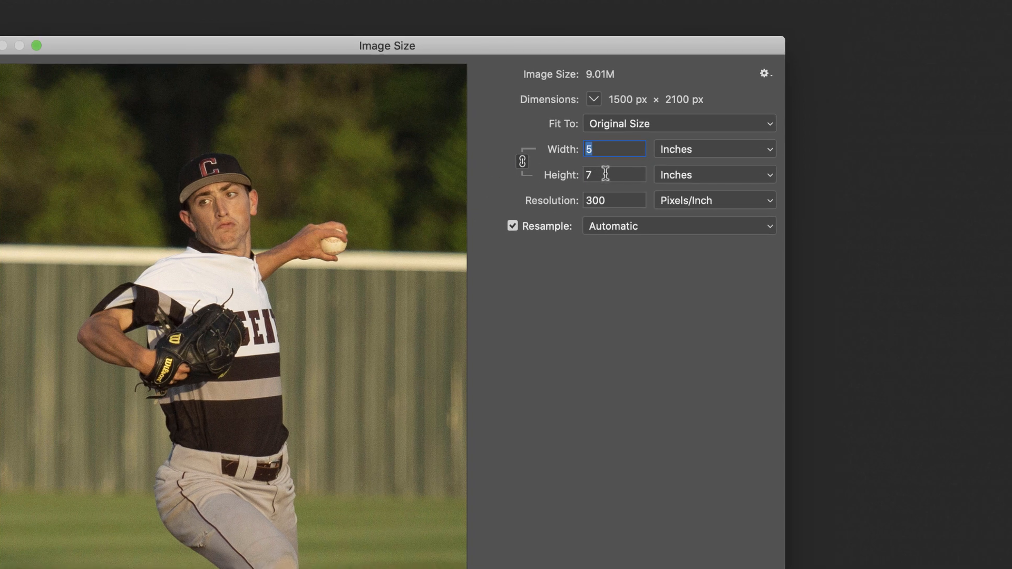
mouse_move(611, 174)
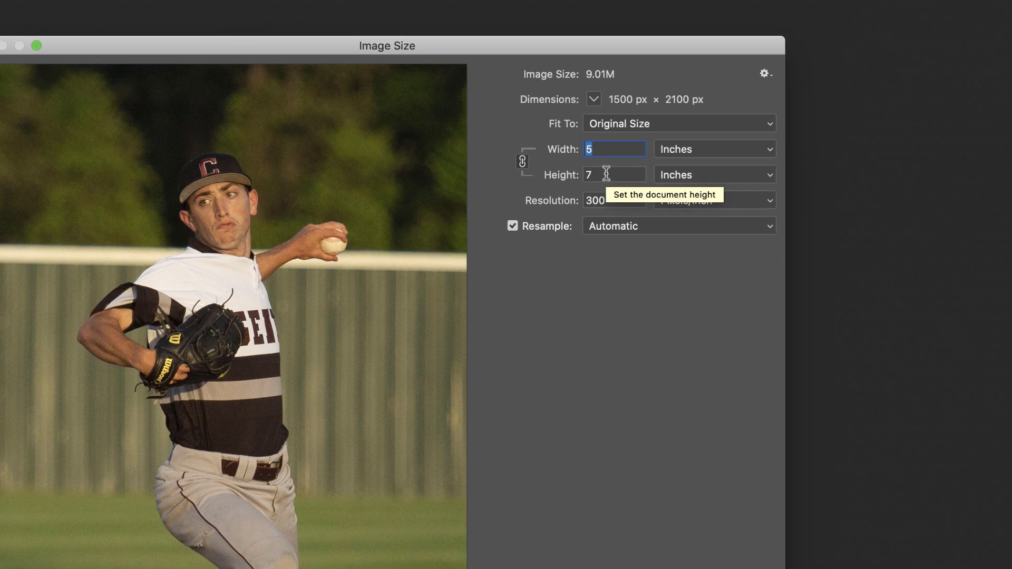
mouse_move(607, 470)
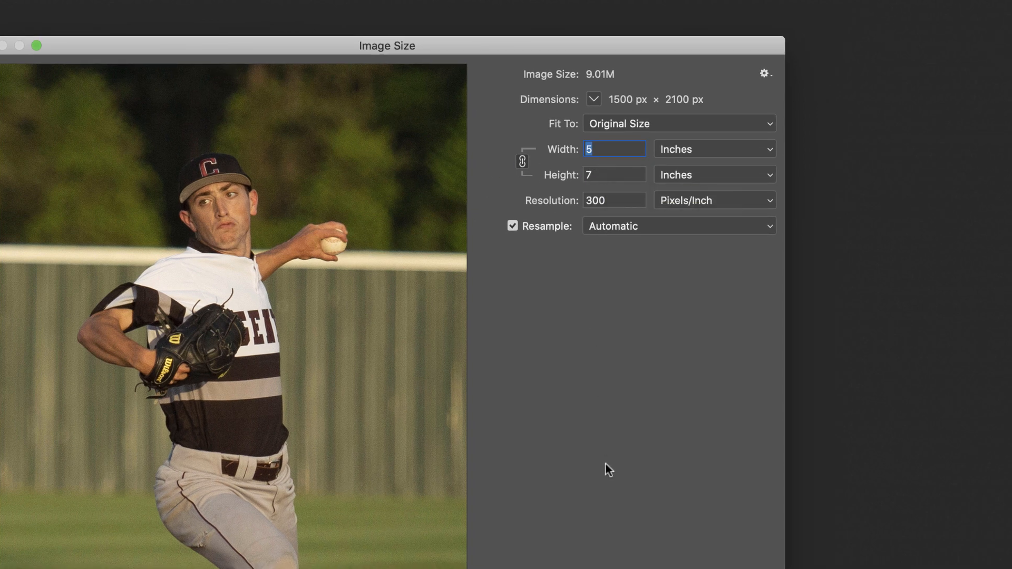
mouse_move(587, 189)
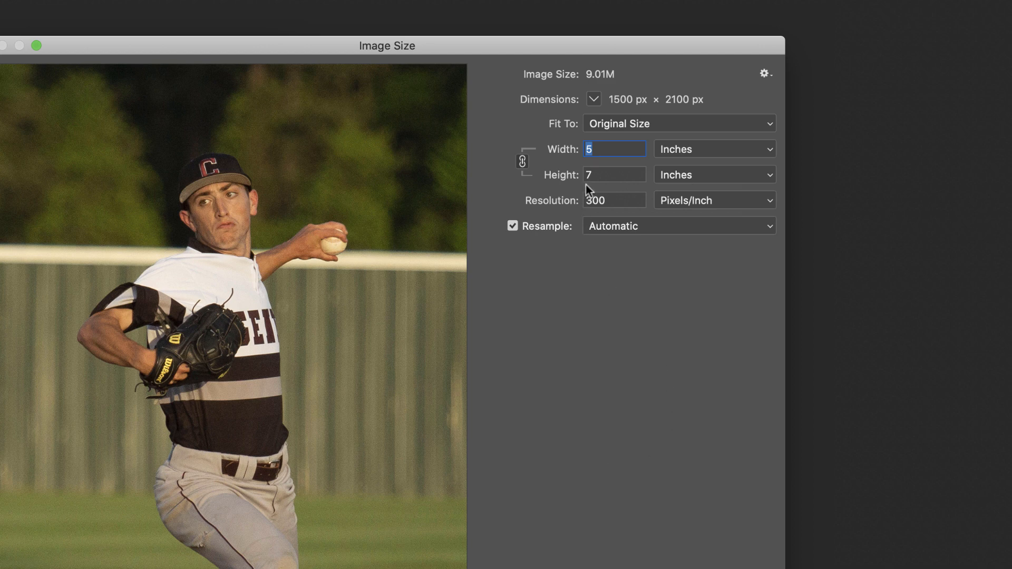
- Set the height to 30 inches with proportions constrained, giving 21.429 wide at 300 ppi
left_click(613, 174)
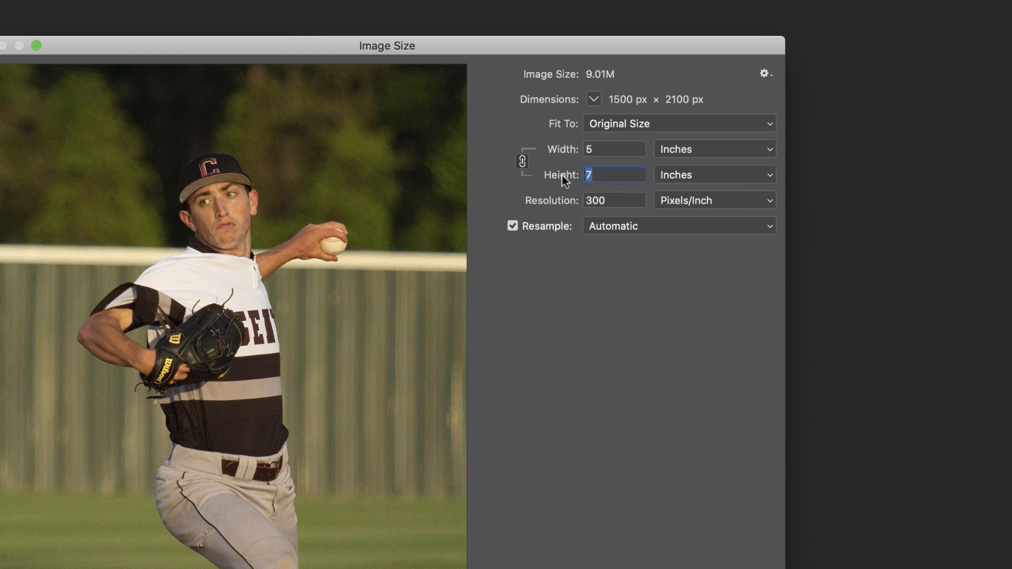
type("30")
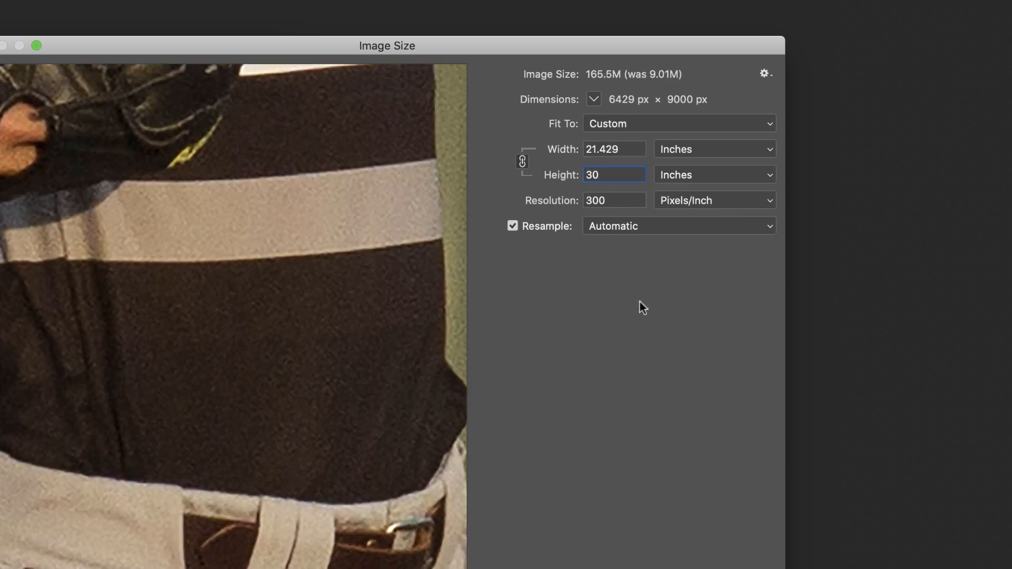
left_click(613, 174)
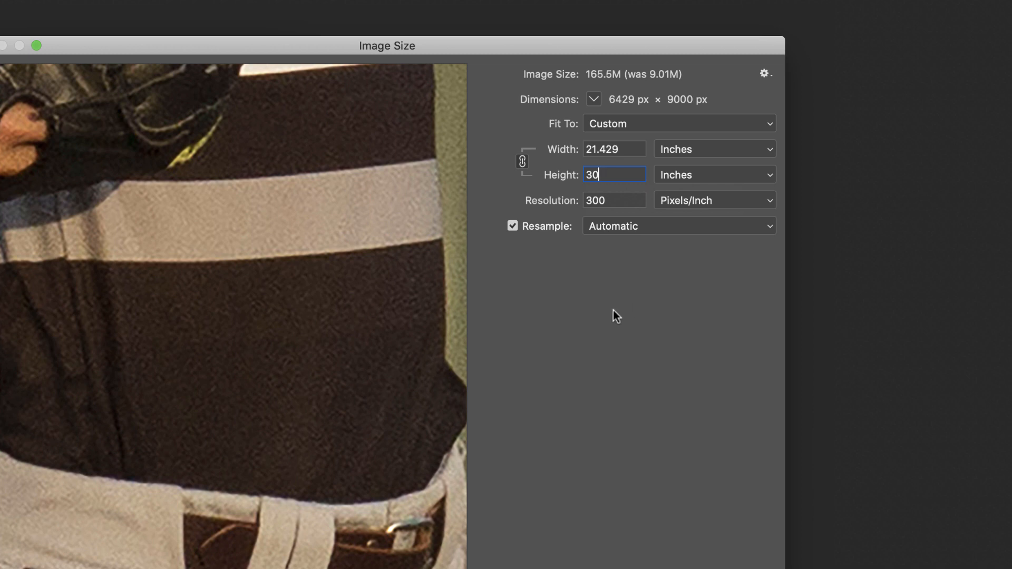
mouse_move(665, 483)
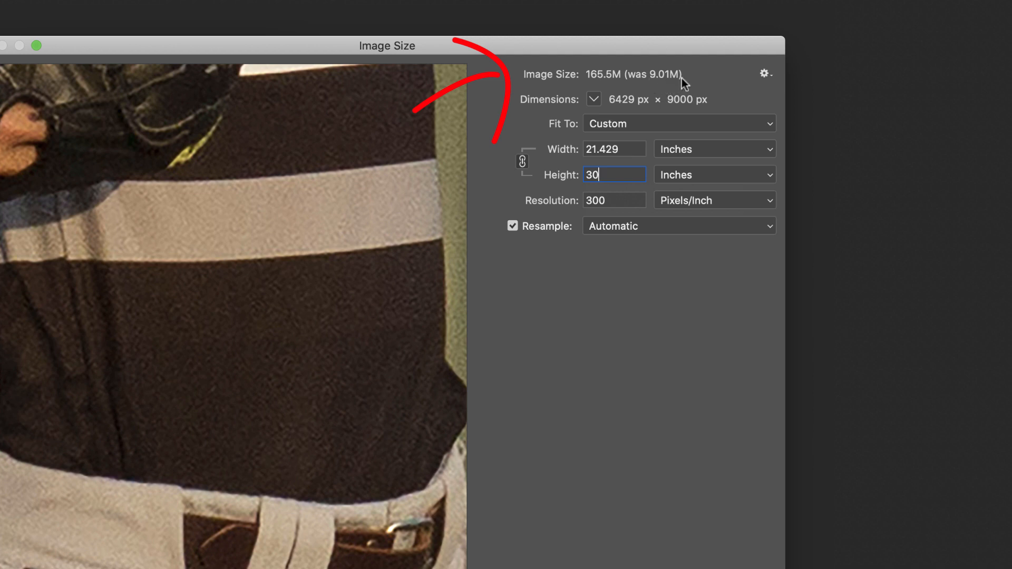
mouse_move(614, 86)
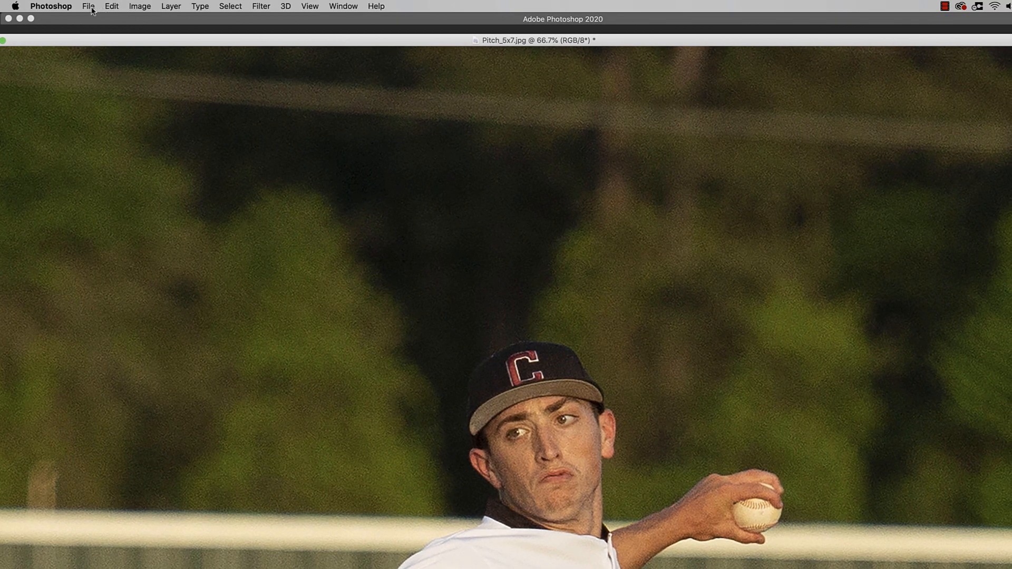
- Save the enlarged image as a JPEG named Pitch_PS30
left_click(89, 7)
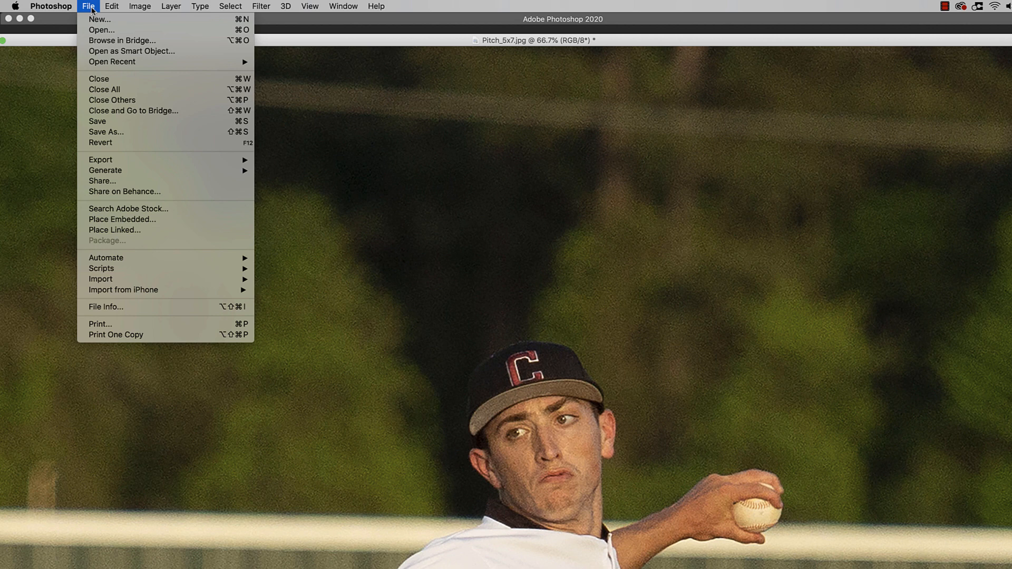
left_click(105, 132)
type("P")
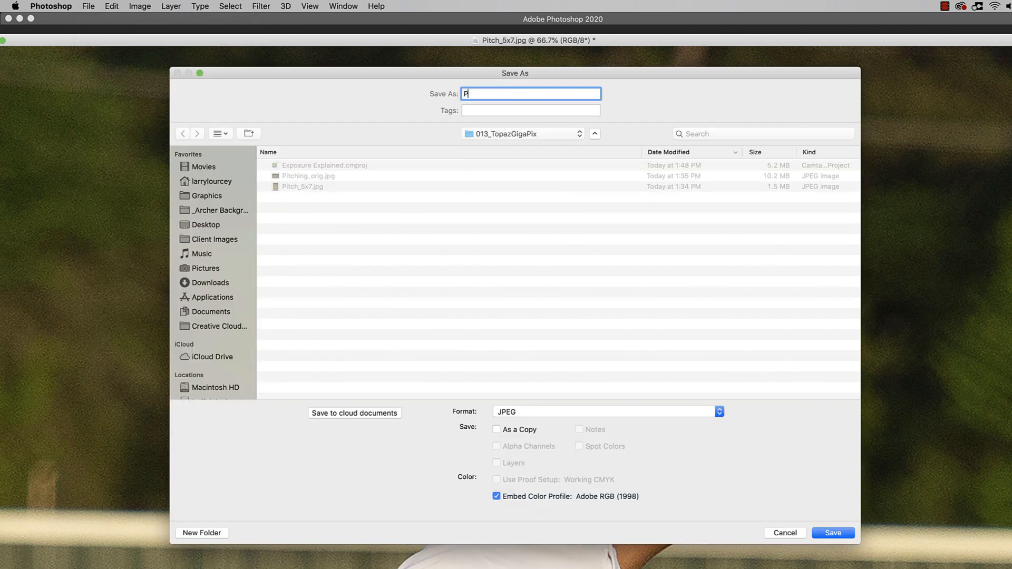
type("itch_")
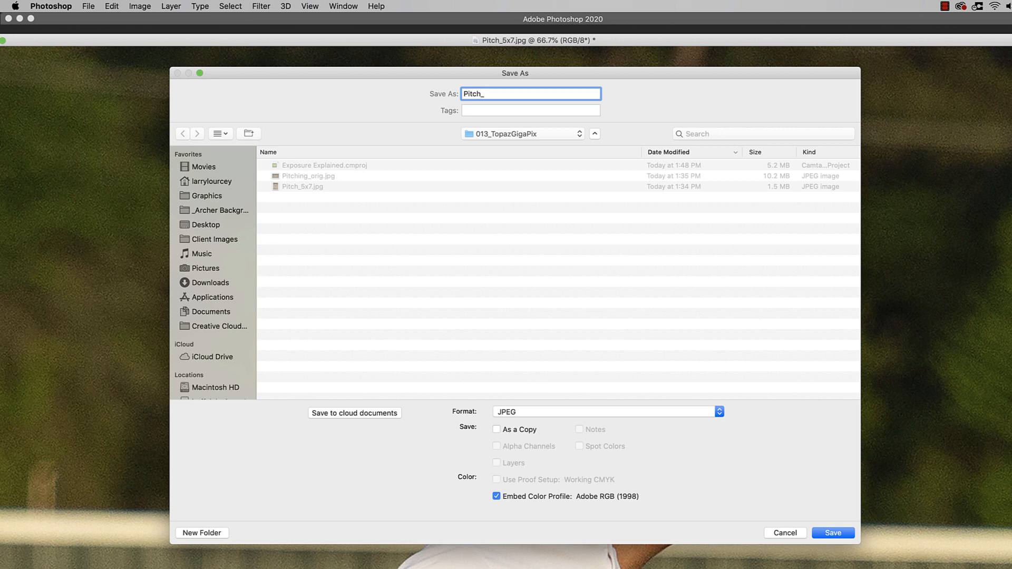
type("PS")
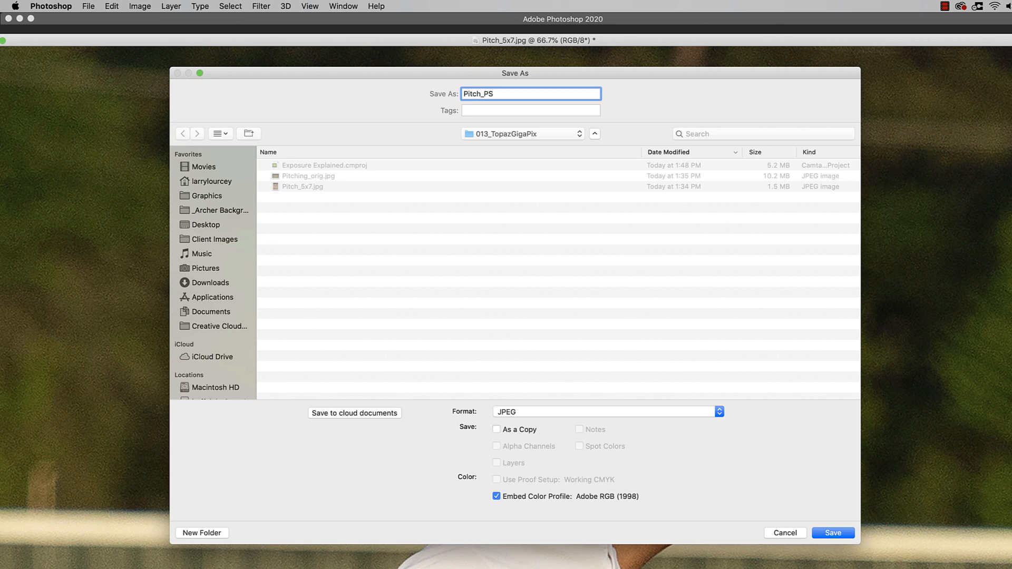
type("30")
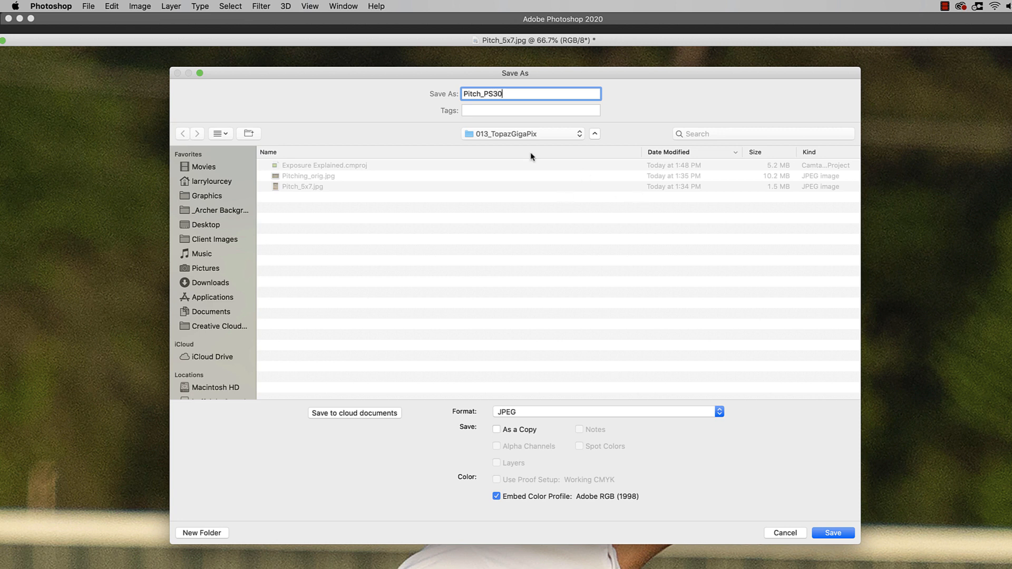
mouse_move(843, 548)
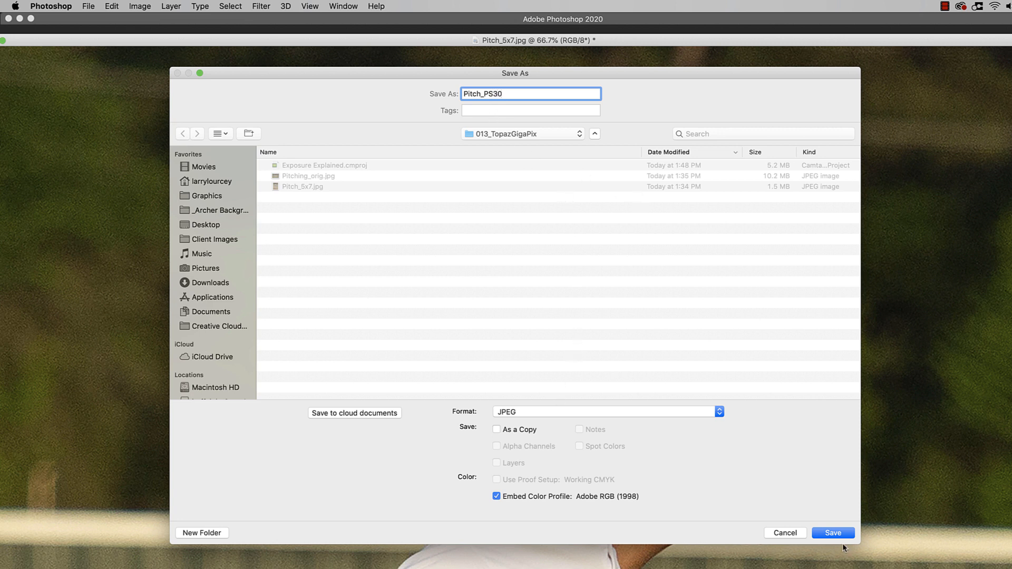
left_click(832, 532)
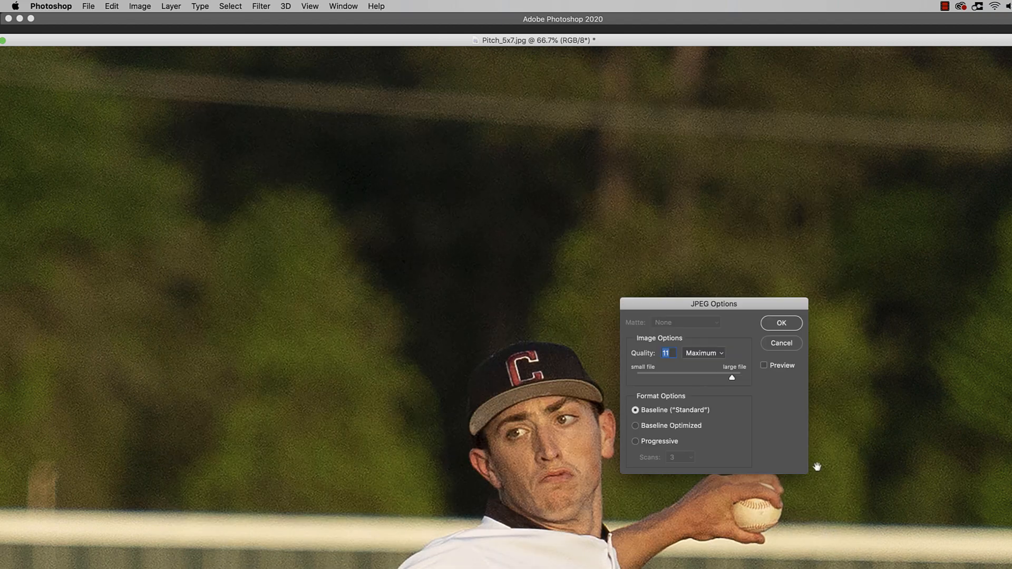
- Place the Pitch_PS30 window on the left of the workspace for comparison
left_click(781, 322)
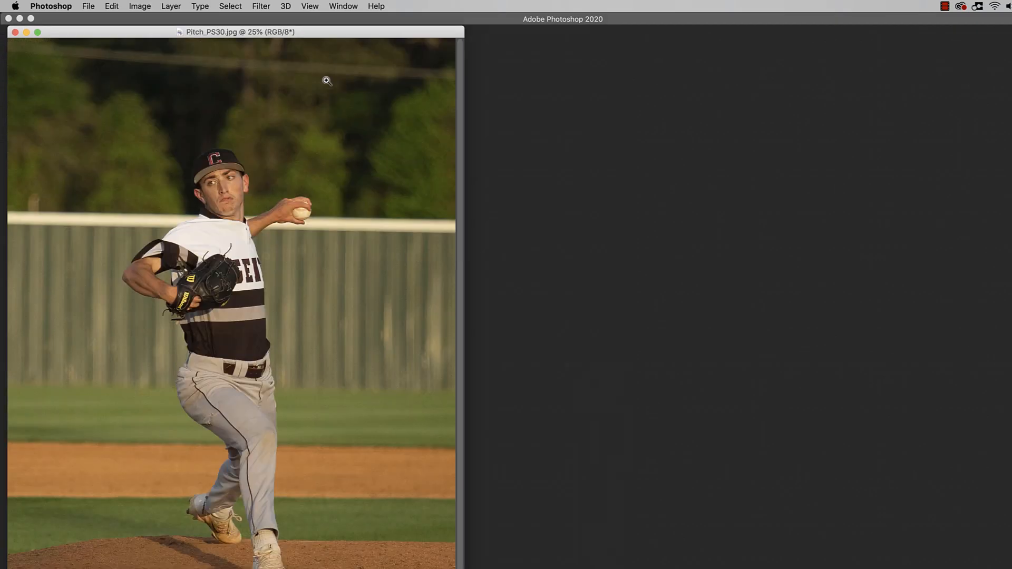
left_click_drag(240, 31, 297, 45)
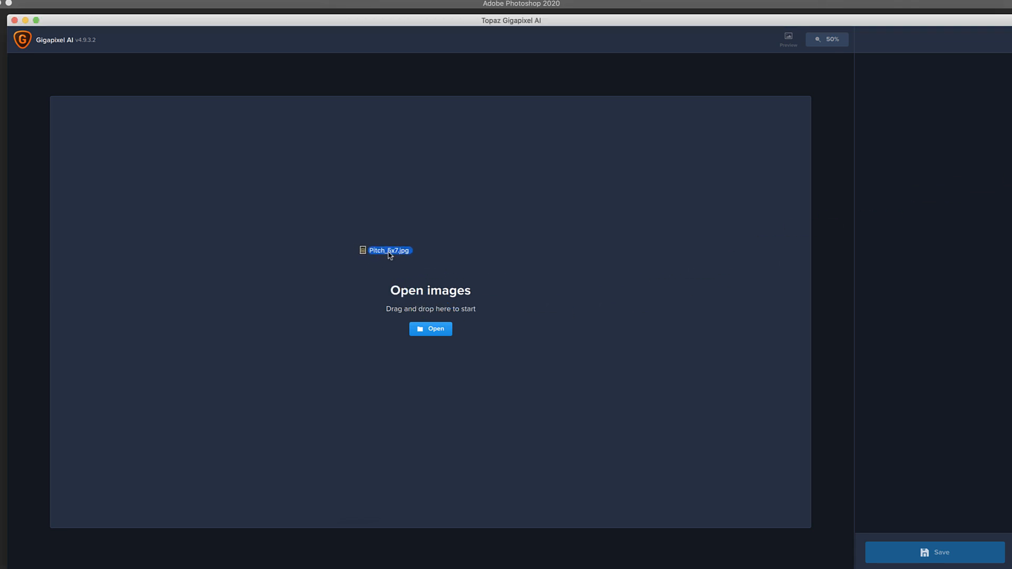
- Load Pitch_5x7.jpg into Gigapixel AI and let it generate the upscaled preview
left_click(430, 329)
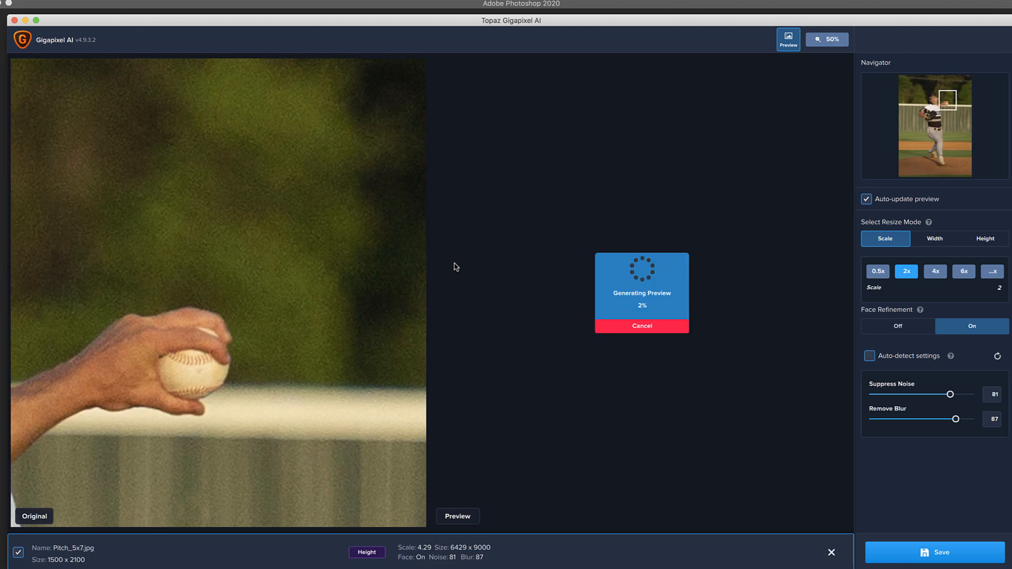
mouse_move(535, 325)
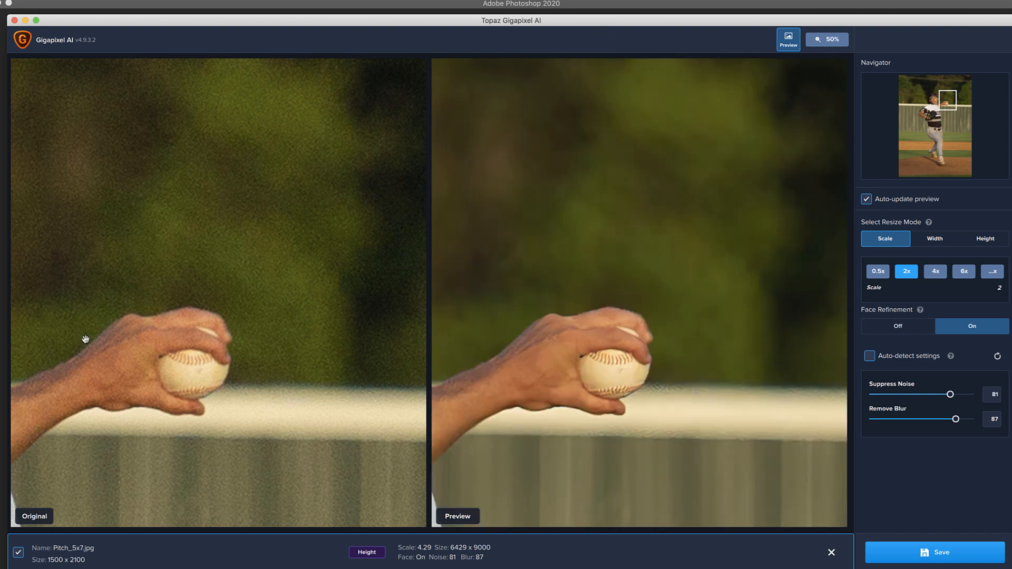
mouse_move(309, 203)
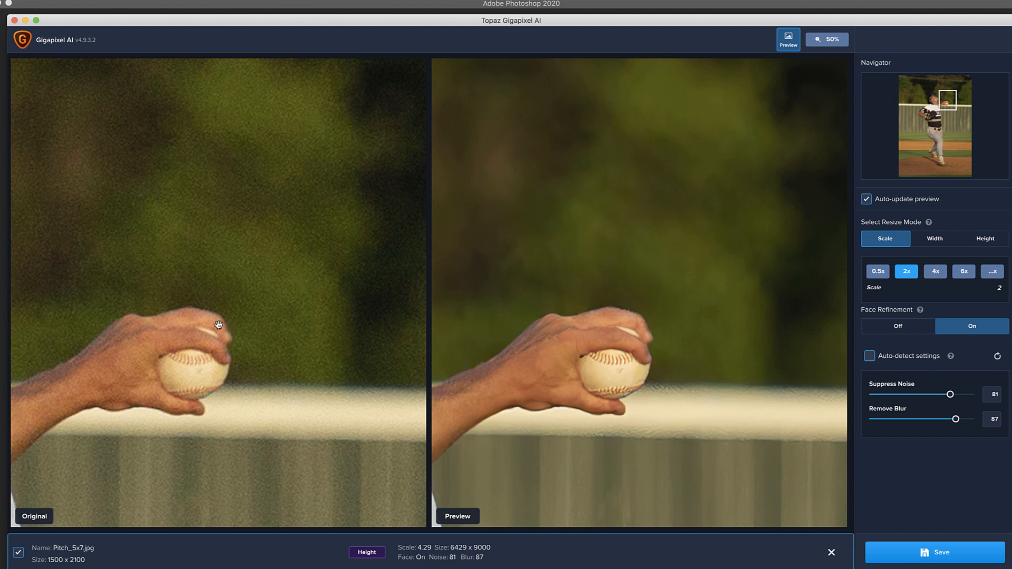
mouse_move(253, 316)
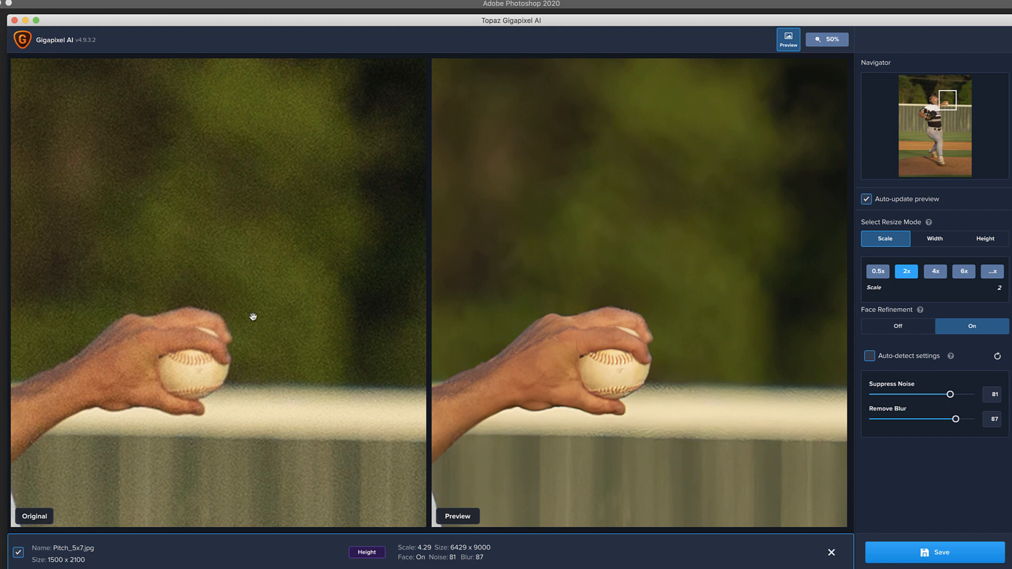
mouse_move(118, 363)
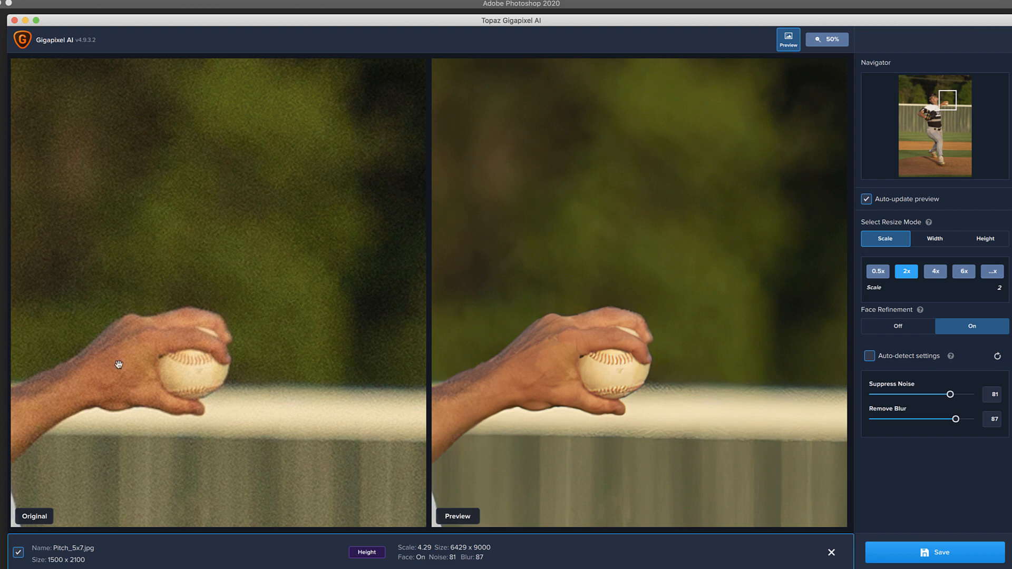
mouse_move(122, 368)
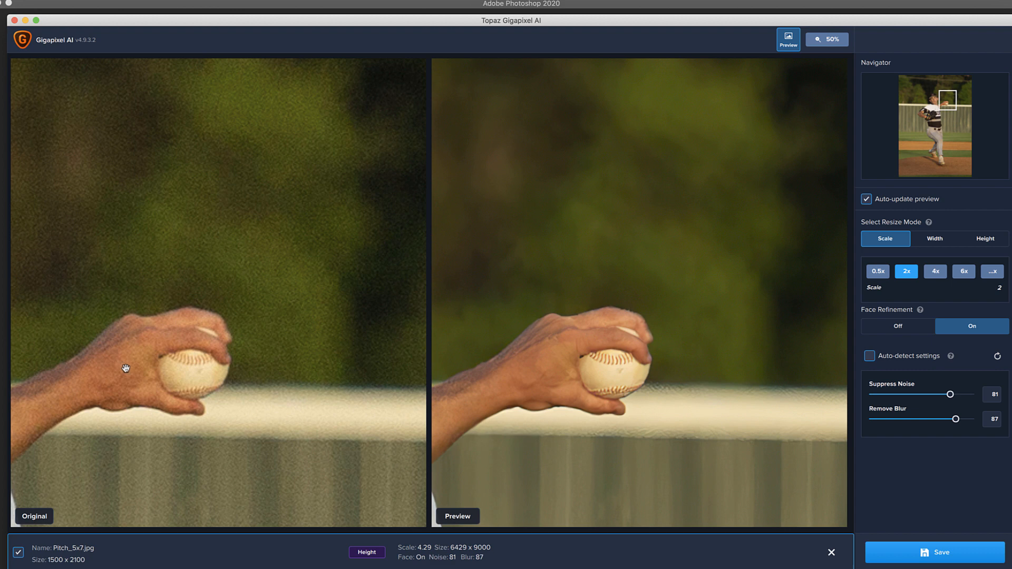
mouse_move(788, 341)
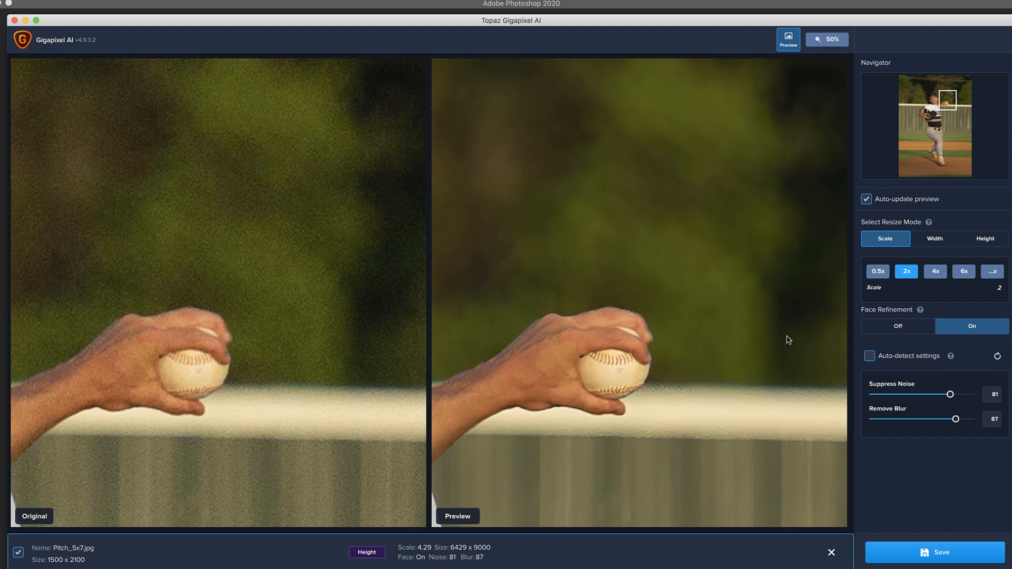
mouse_move(123, 549)
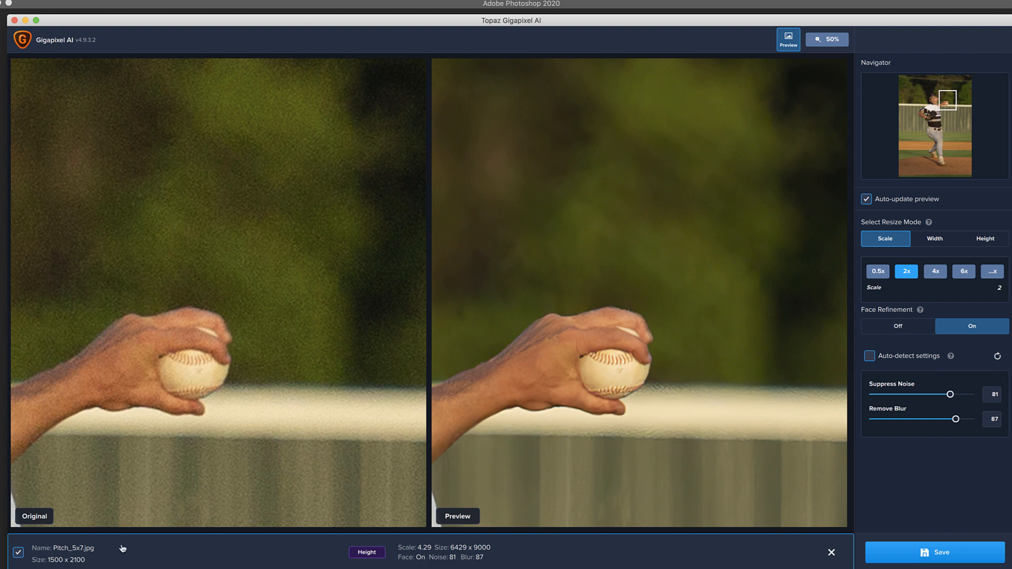
mouse_move(89, 553)
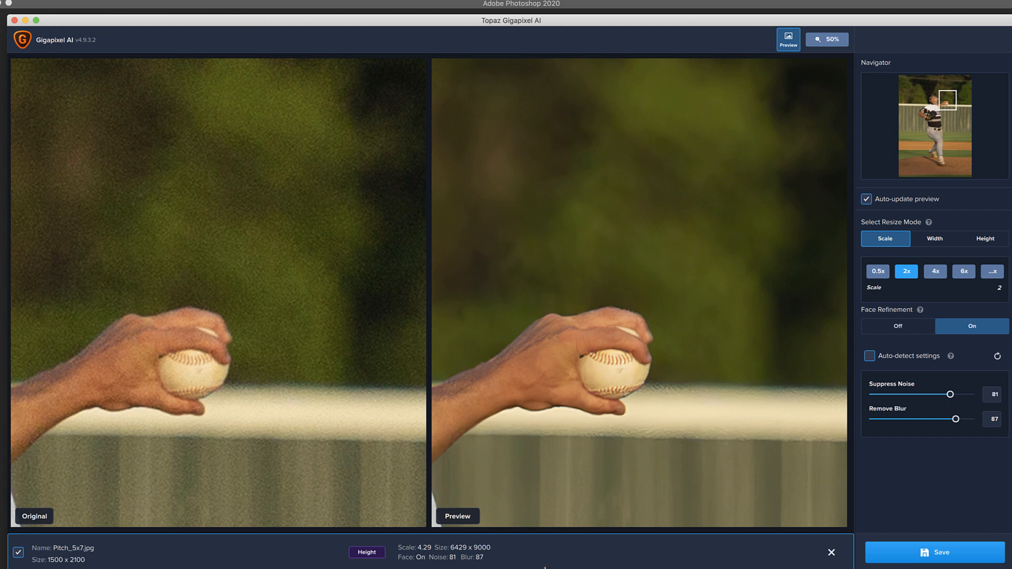
mouse_move(665, 553)
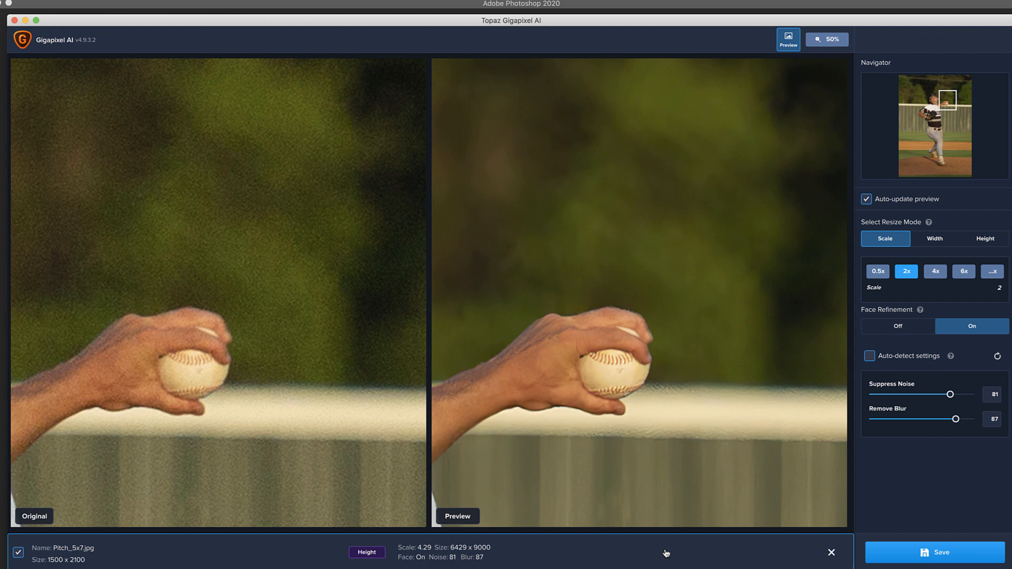
mouse_move(958, 53)
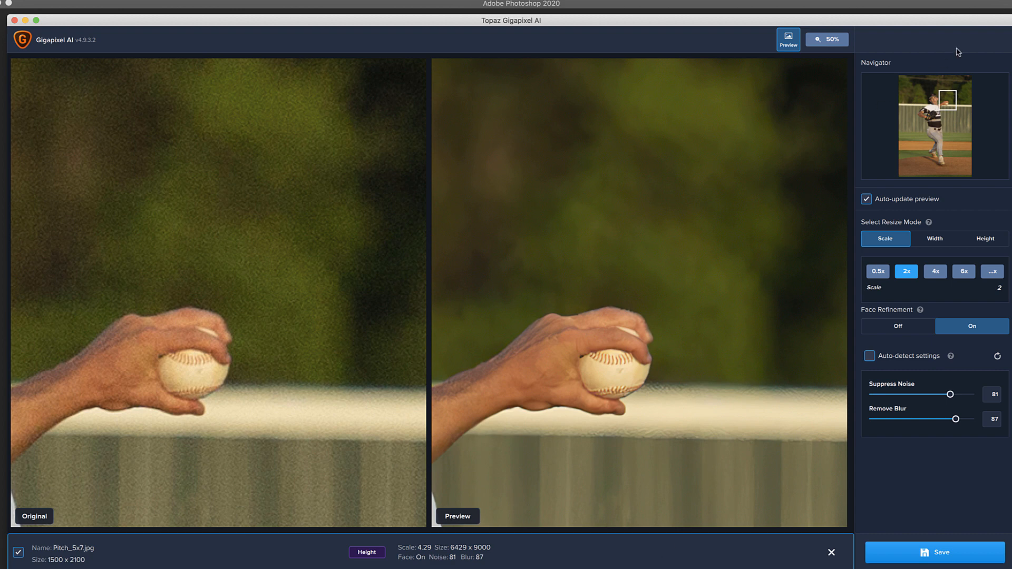
mouse_move(904, 25)
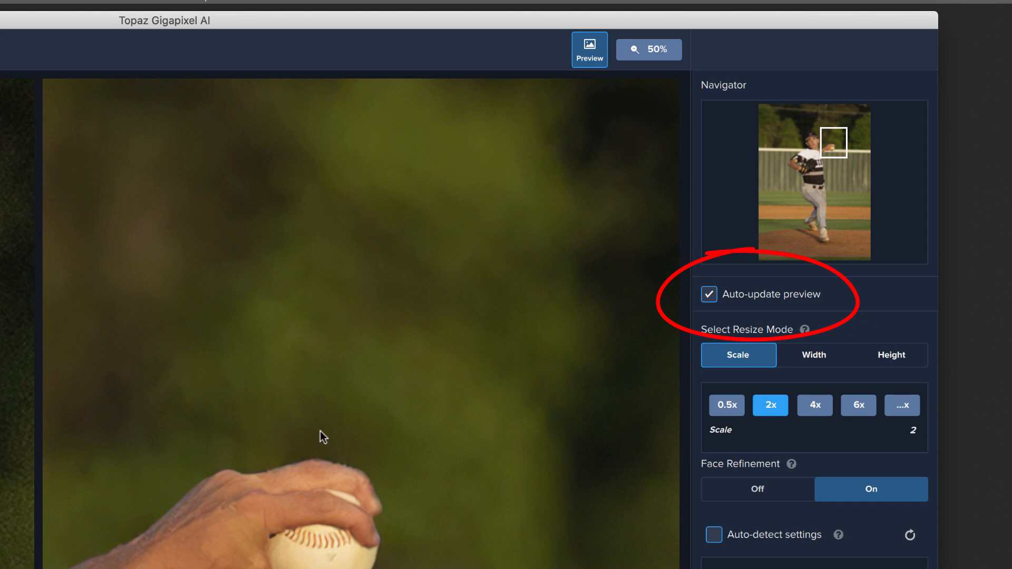
mouse_move(434, 357)
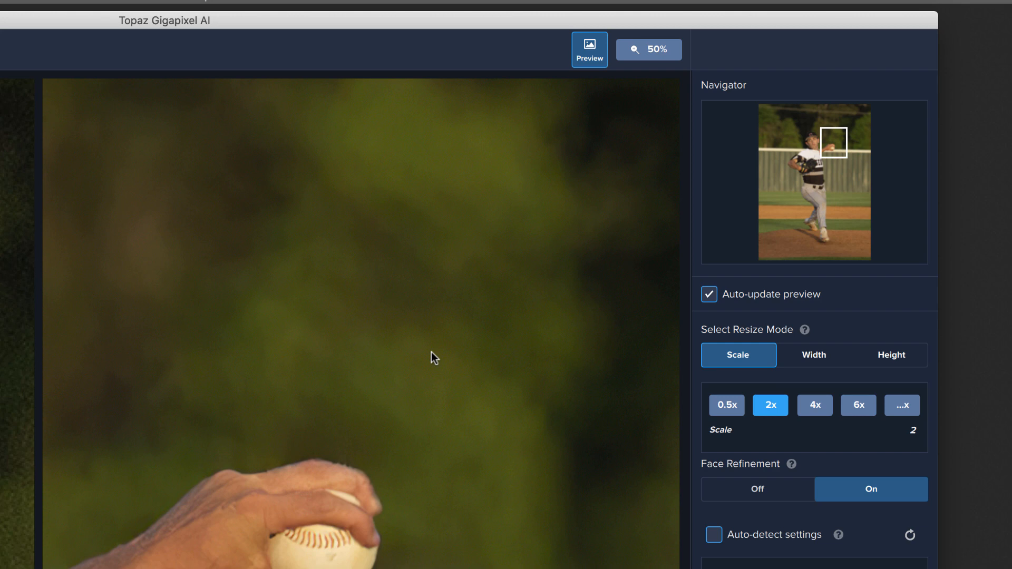
mouse_move(580, 413)
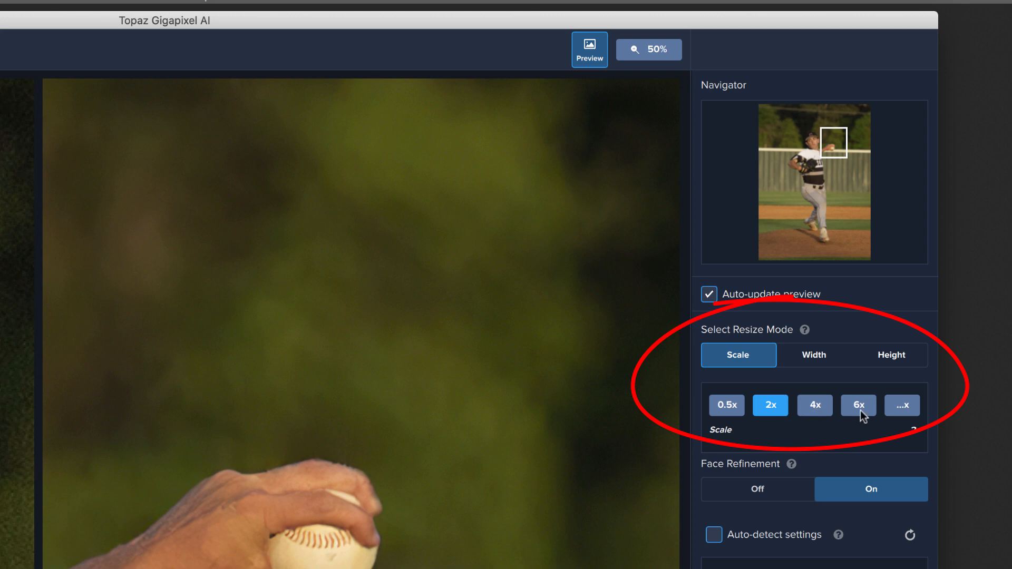
mouse_move(809, 375)
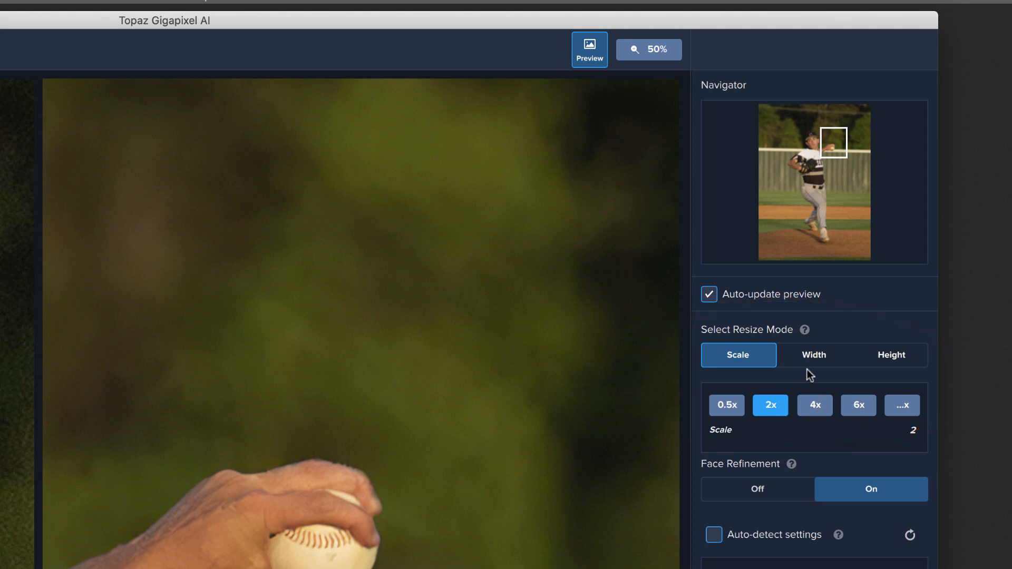
- Compare Width, Height and Scale resize modes, finishing on Height with a 30-inch maximum
left_click(814, 355)
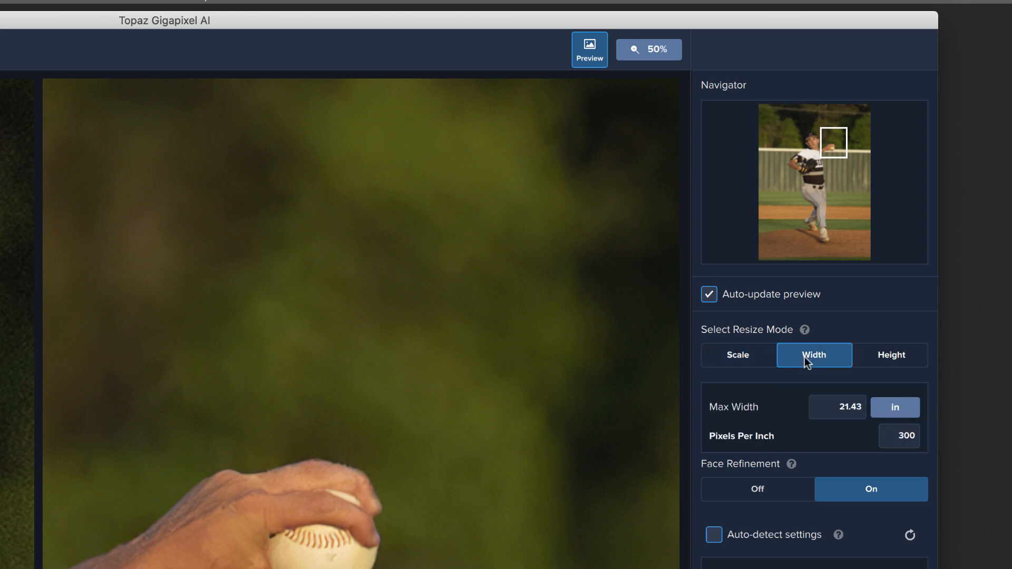
left_click(889, 355)
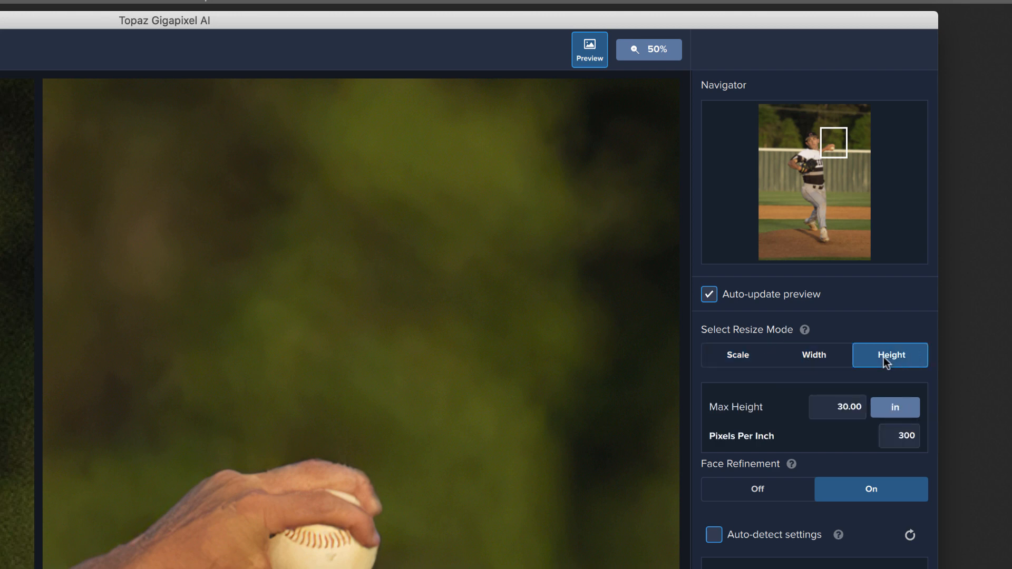
mouse_move(824, 407)
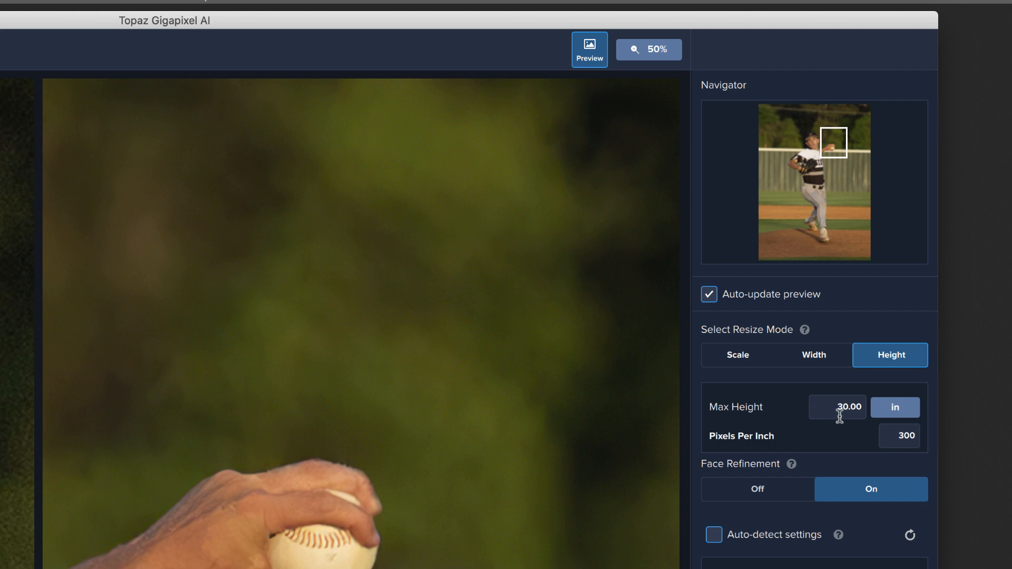
mouse_move(867, 393)
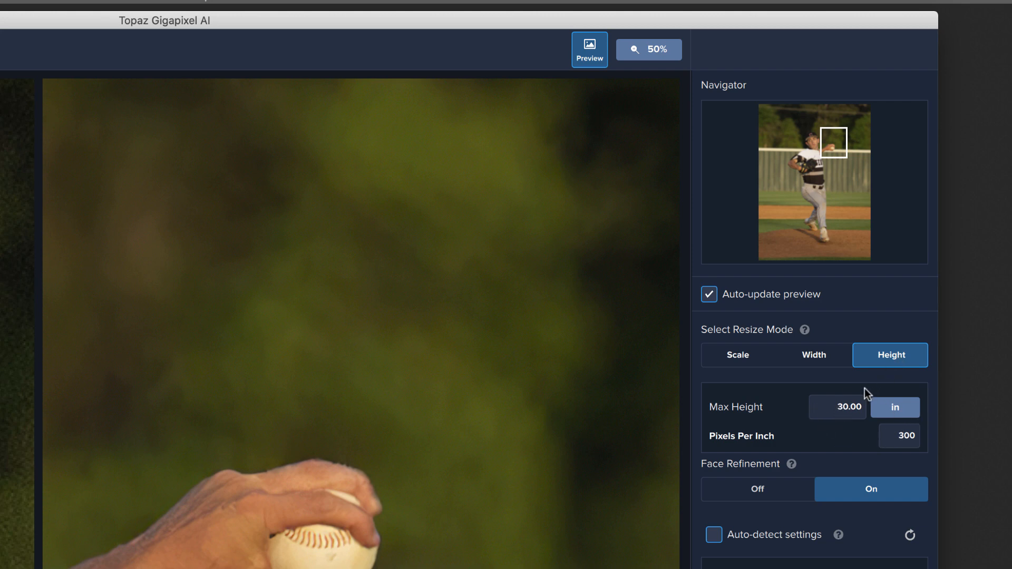
left_click(738, 356)
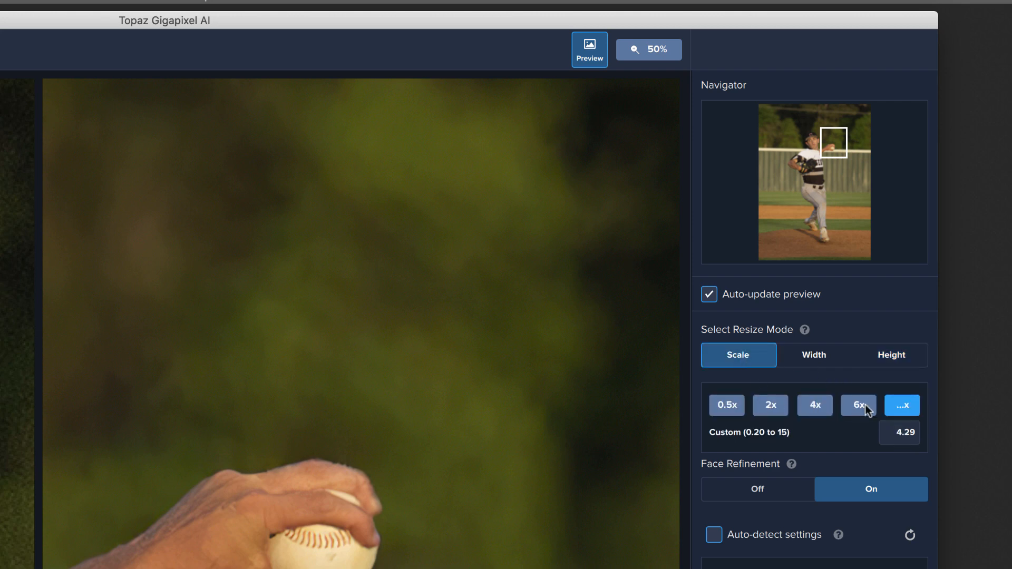
mouse_move(813, 359)
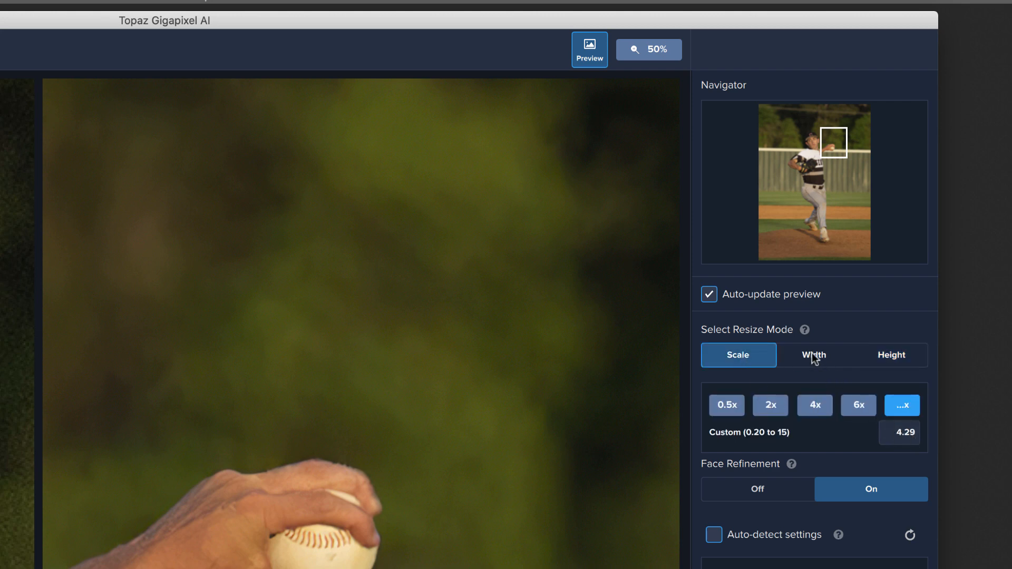
left_click(890, 356)
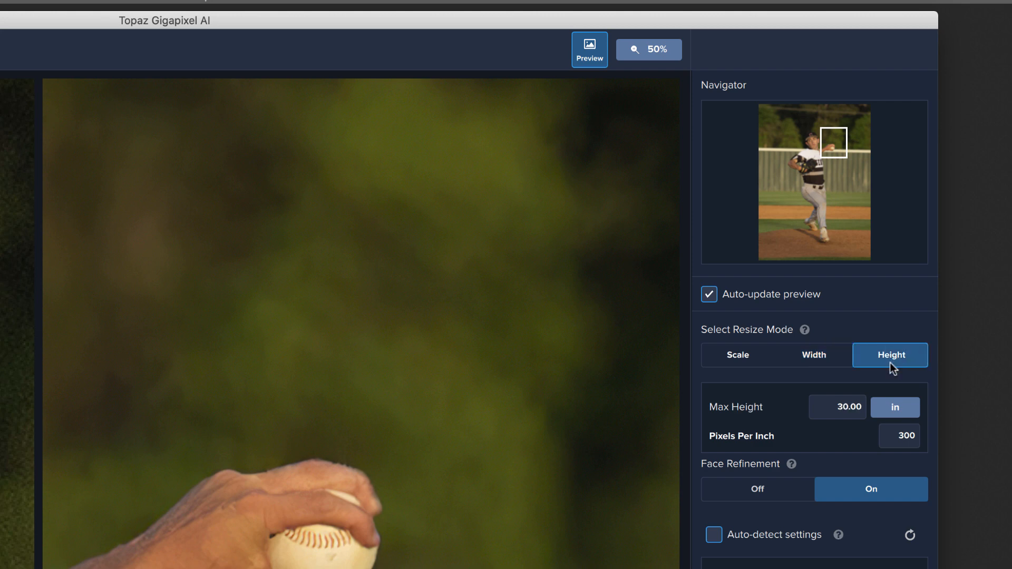
mouse_move(768, 466)
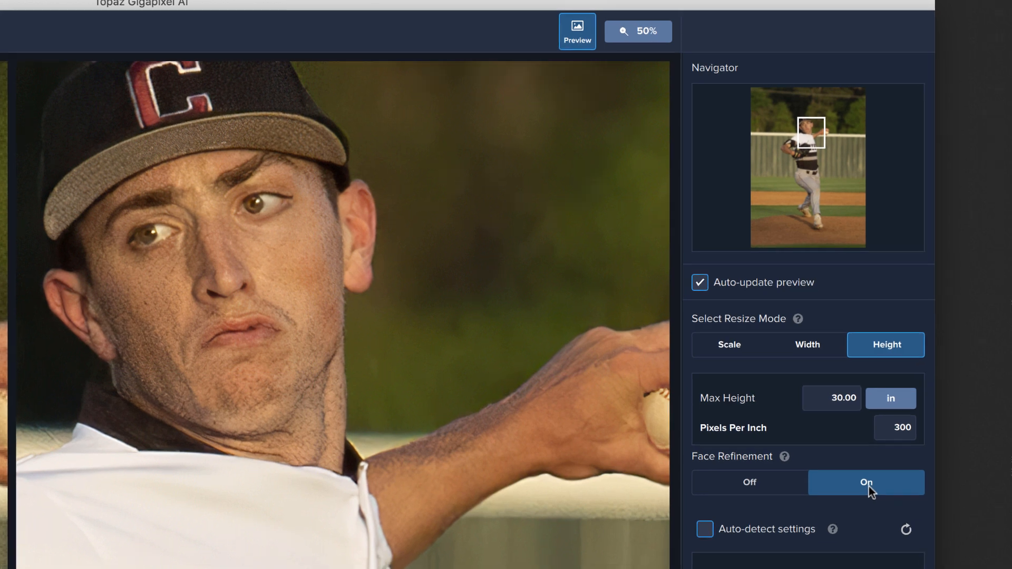
- Enable Auto-detect settings, giving Suppress Noise 40 and Remove Blur 60
left_click(704, 529)
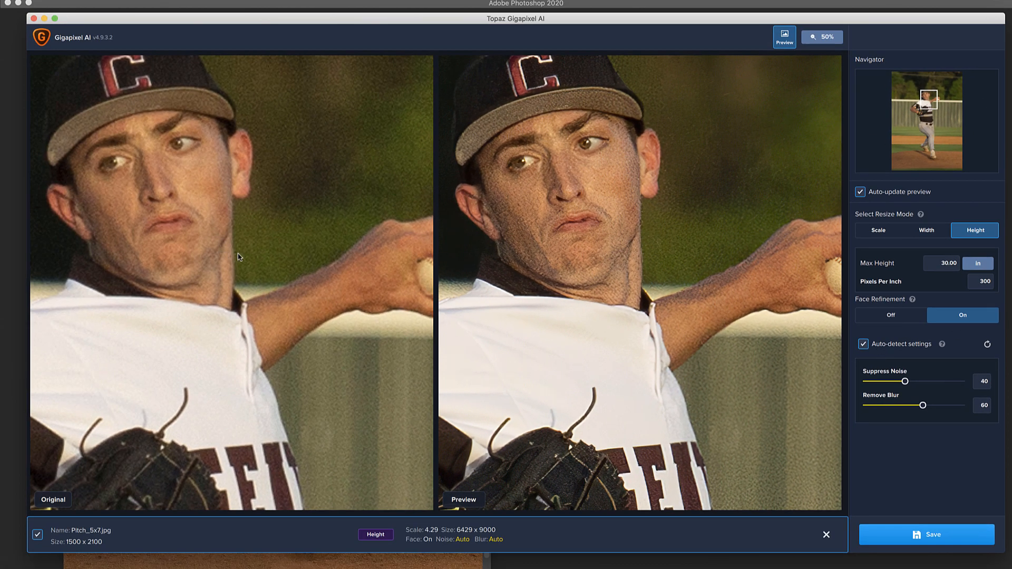
mouse_move(503, 247)
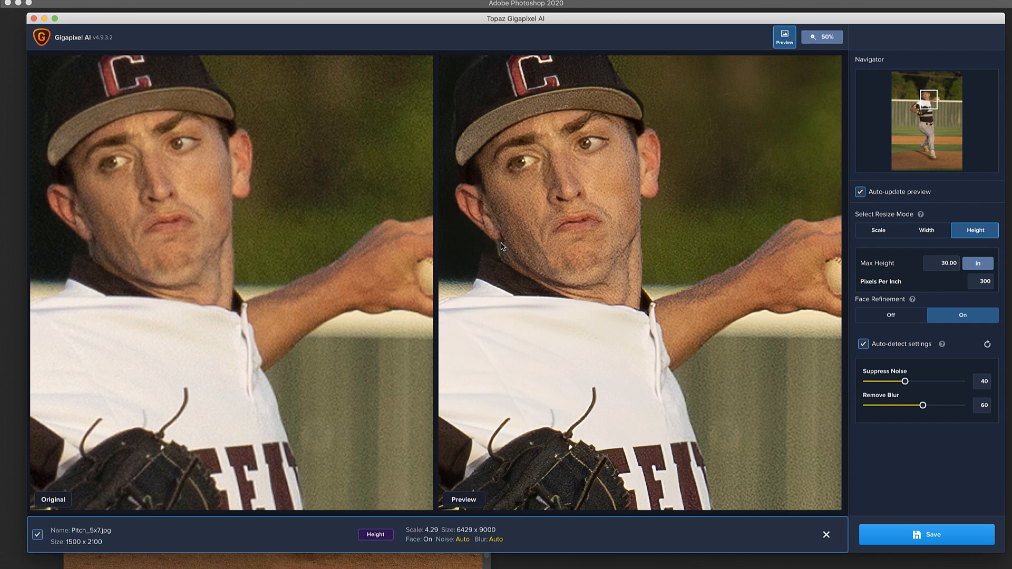
mouse_move(913, 535)
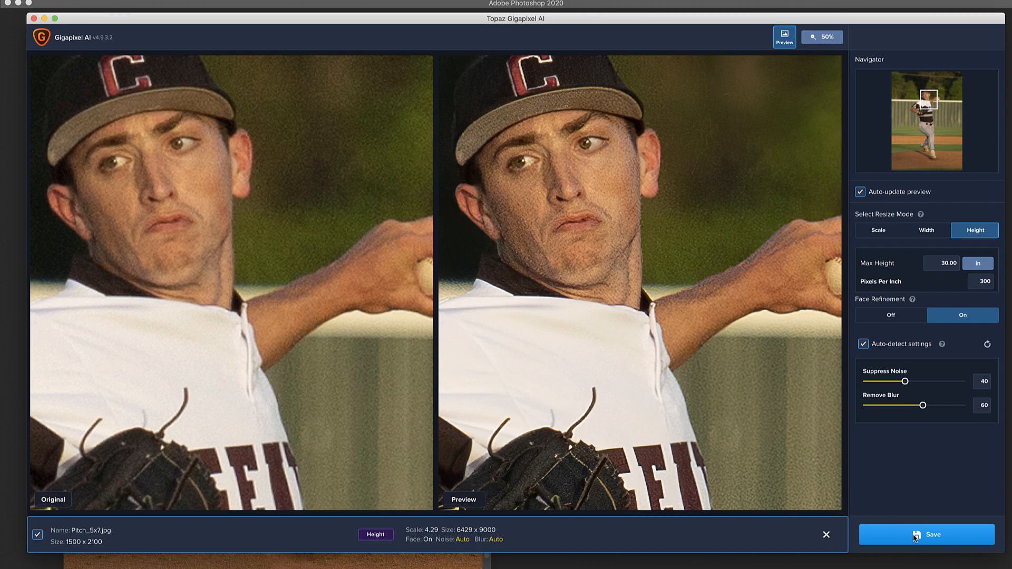
- Save the upscale as Pitch_5x7-gig in the source directory with sRGB
left_click(926, 535)
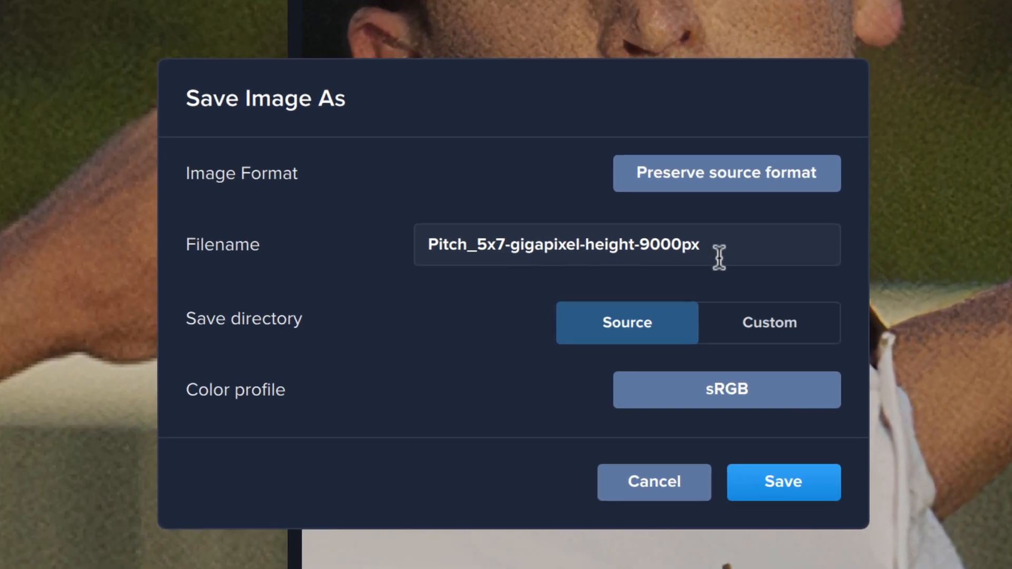
left_click(626, 243)
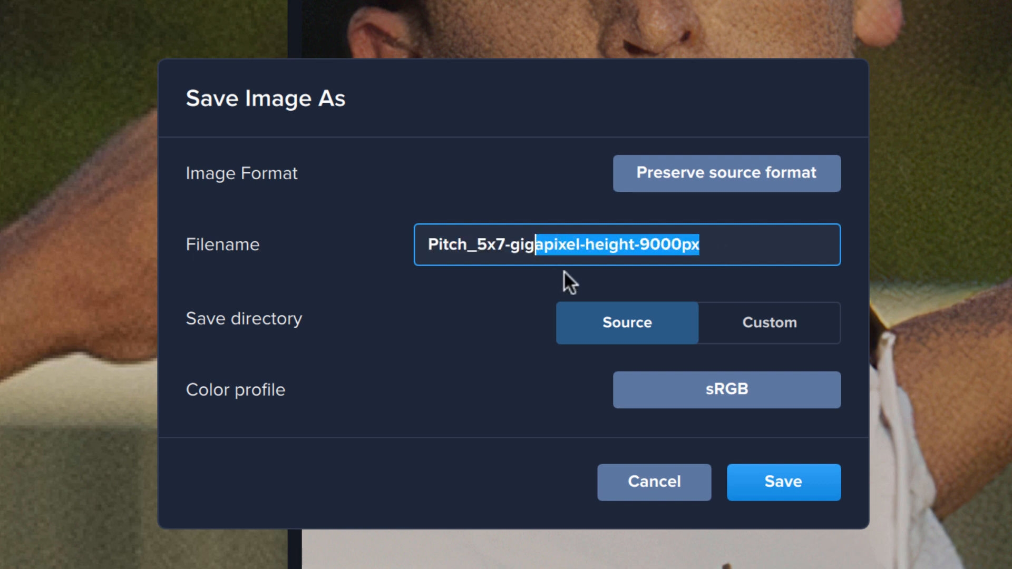
mouse_move(677, 274)
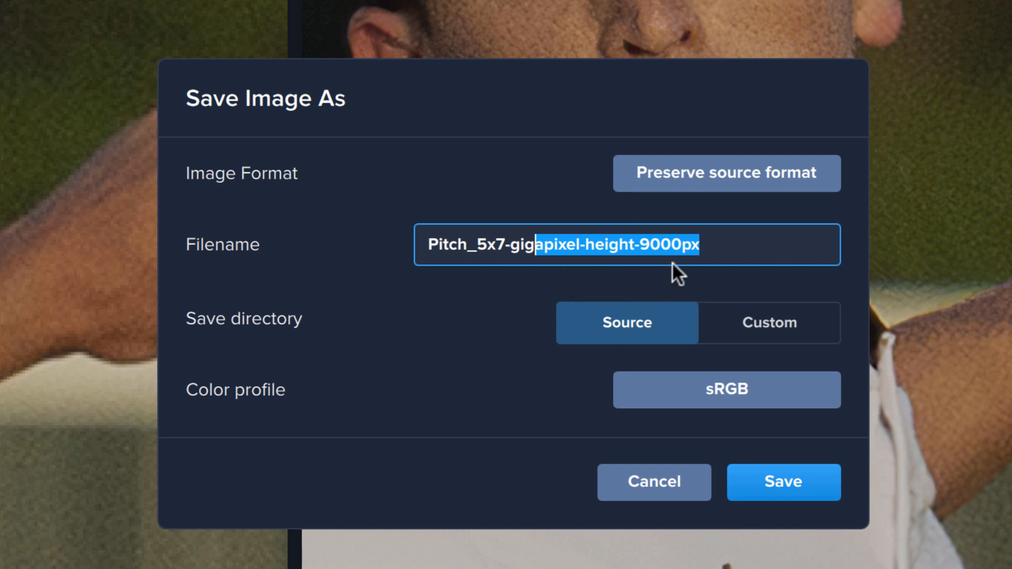
mouse_move(625, 322)
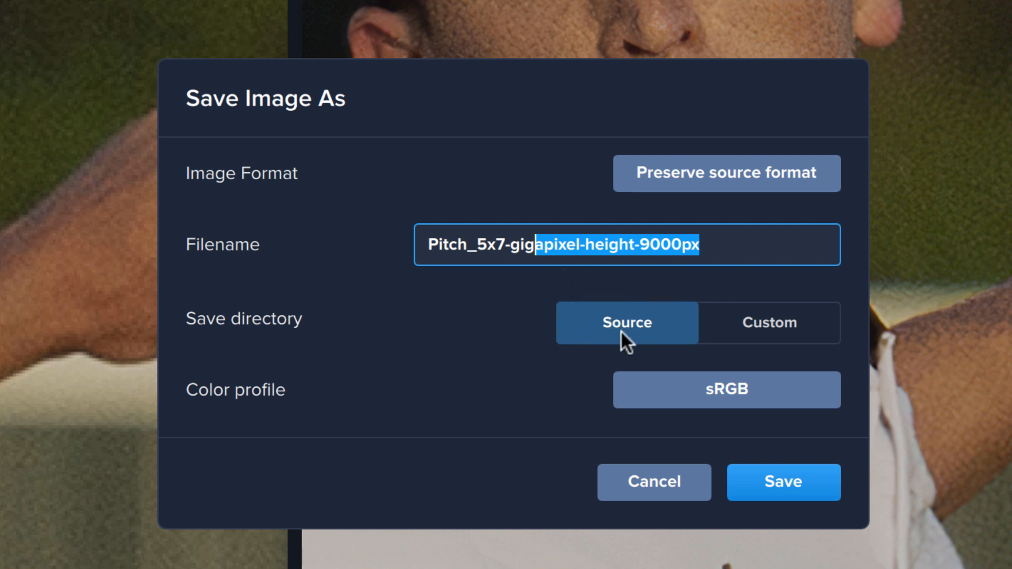
mouse_move(740, 399)
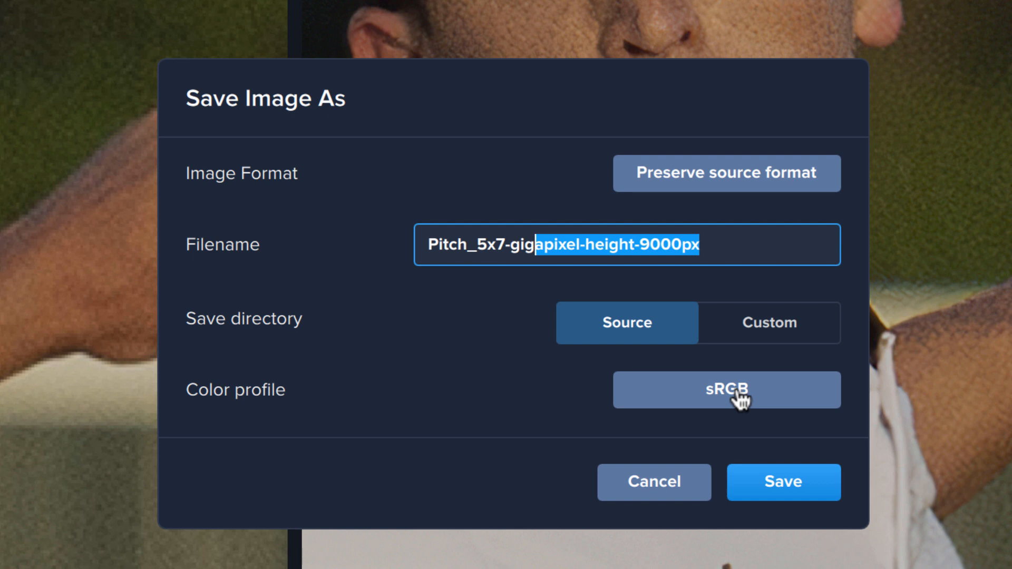
mouse_move(723, 245)
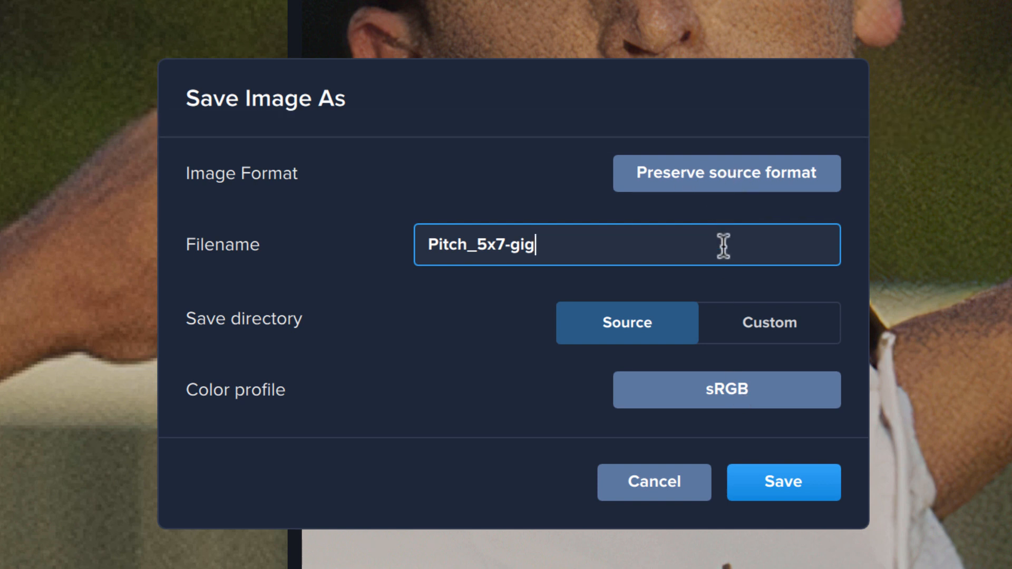
mouse_move(441, 254)
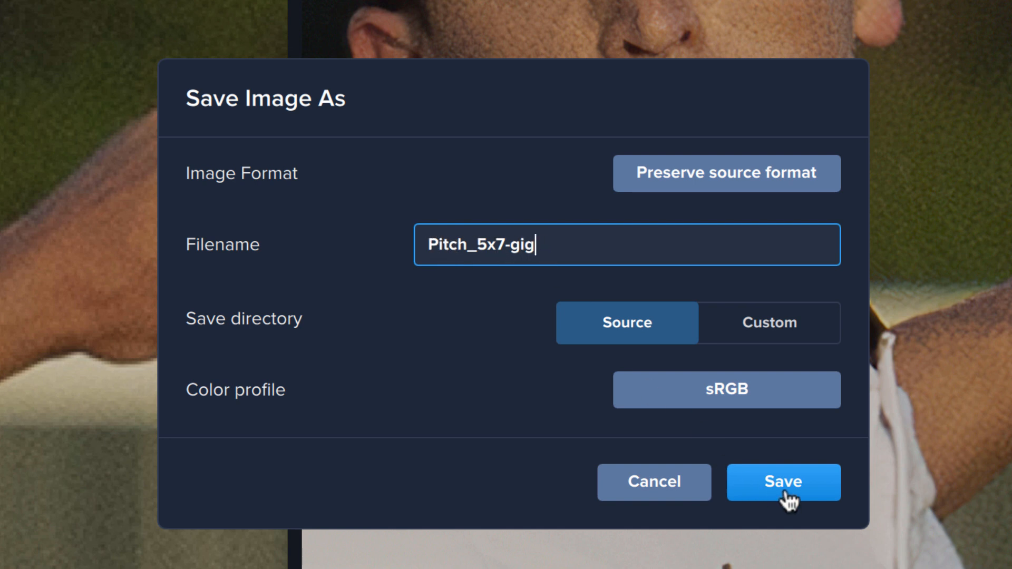
left_click(783, 481)
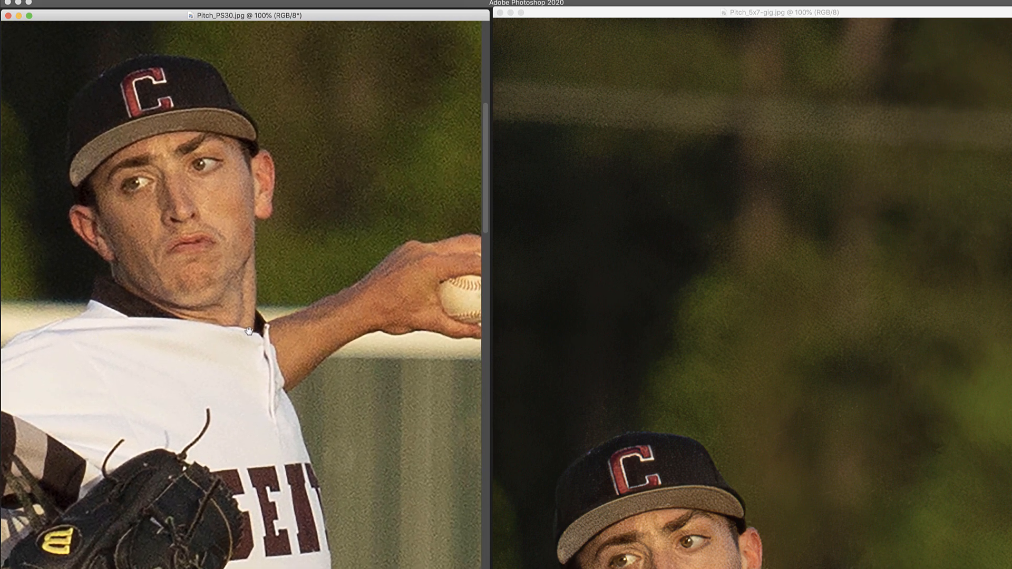
mouse_move(775, 348)
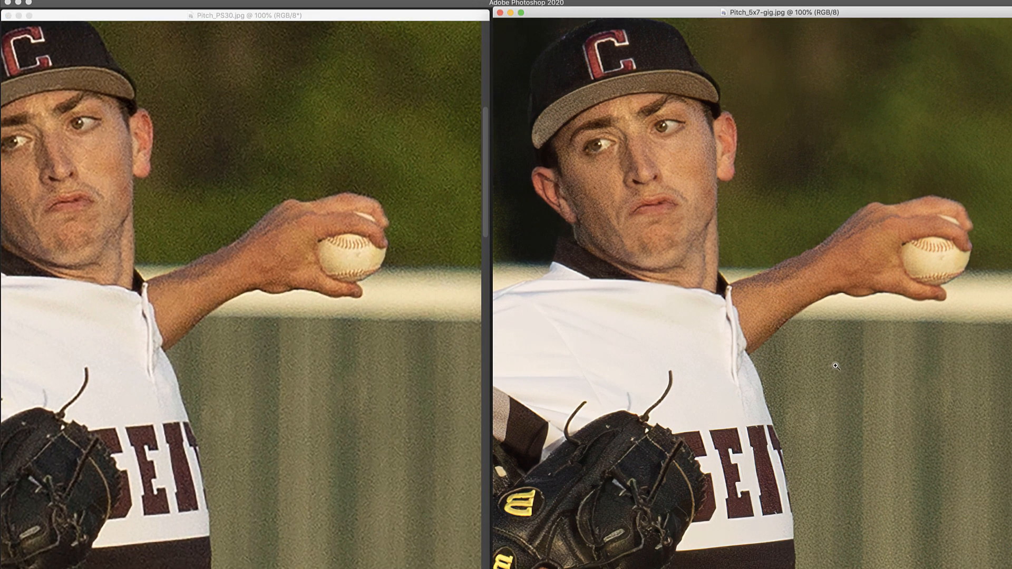
mouse_move(843, 362)
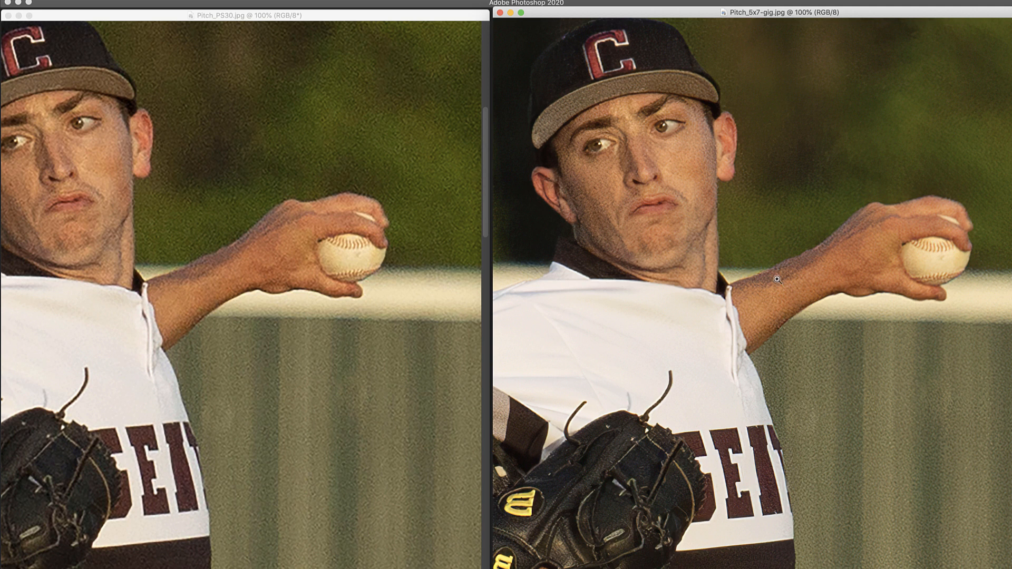
mouse_move(949, 251)
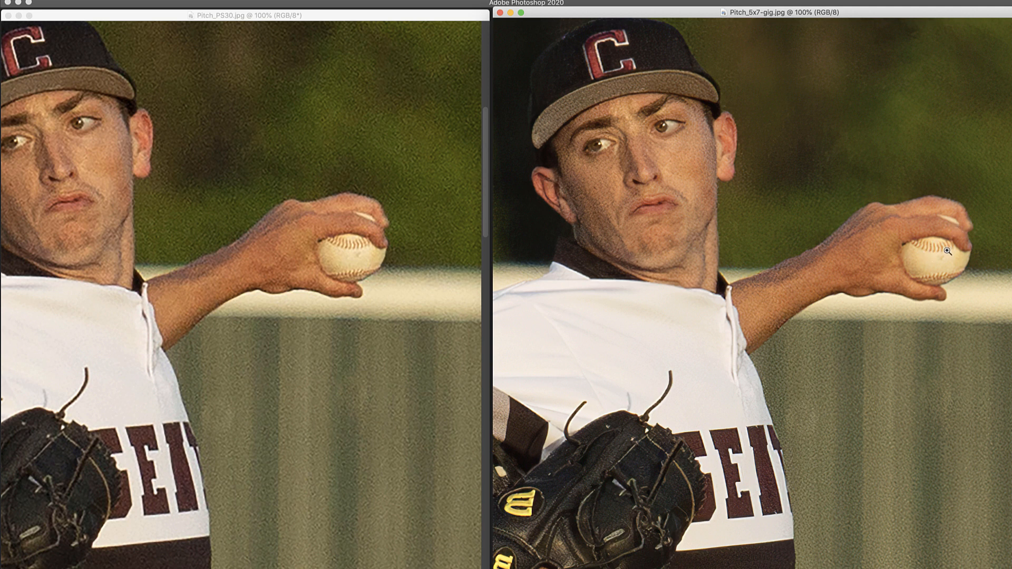
mouse_move(868, 260)
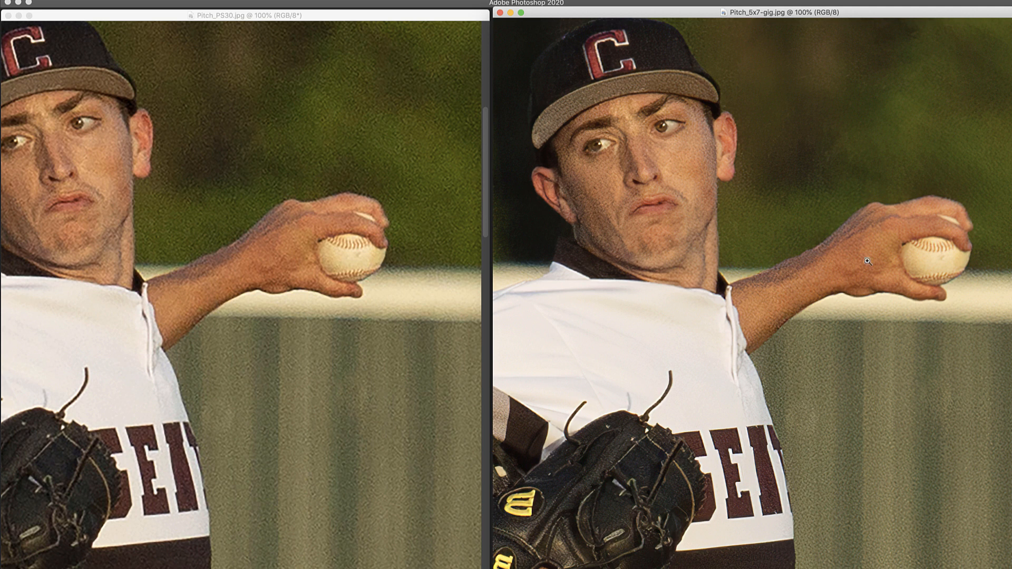
mouse_move(433, 287)
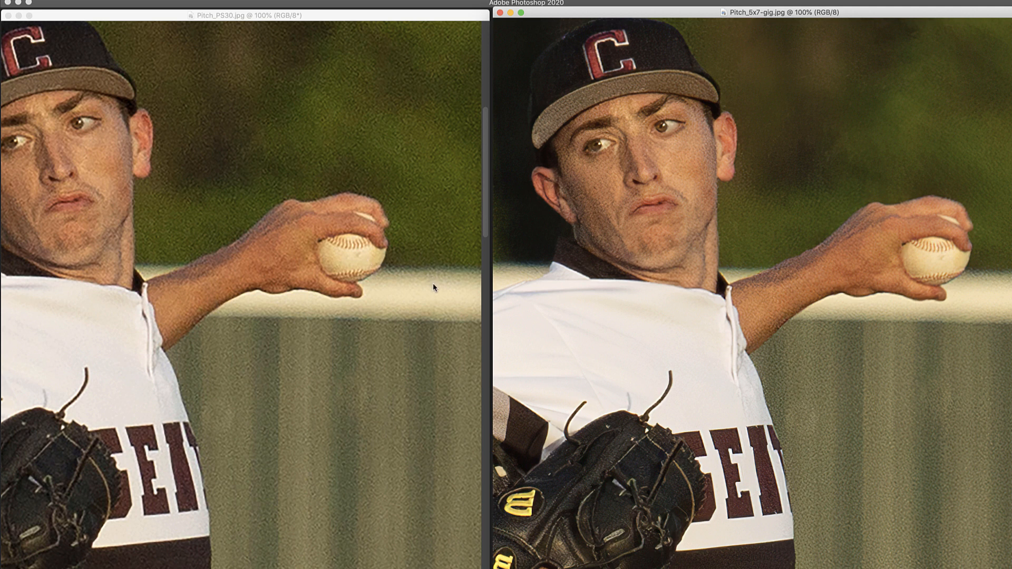
mouse_move(431, 289)
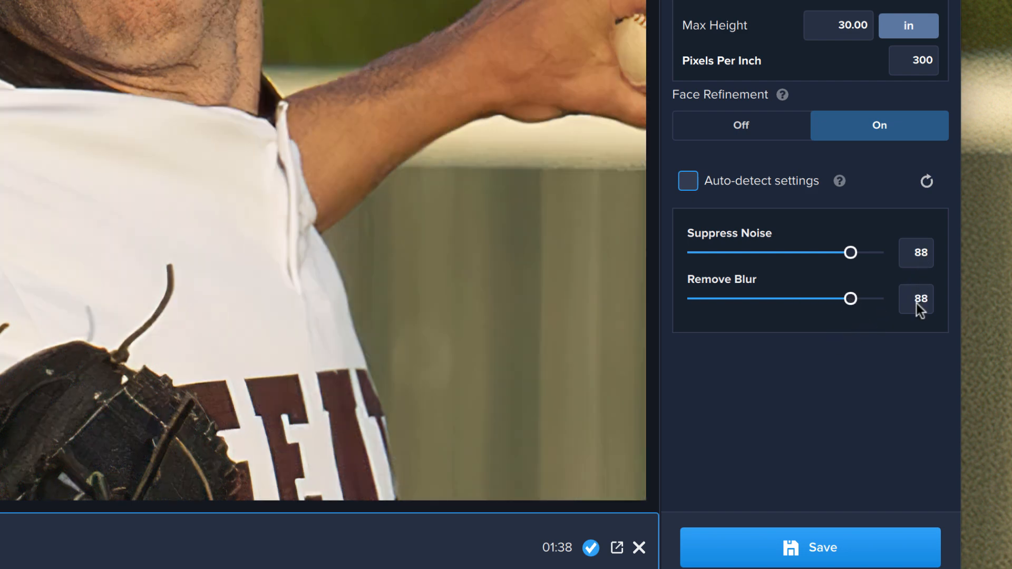
- Set the Remove Blur strength to 88
left_click(810, 547)
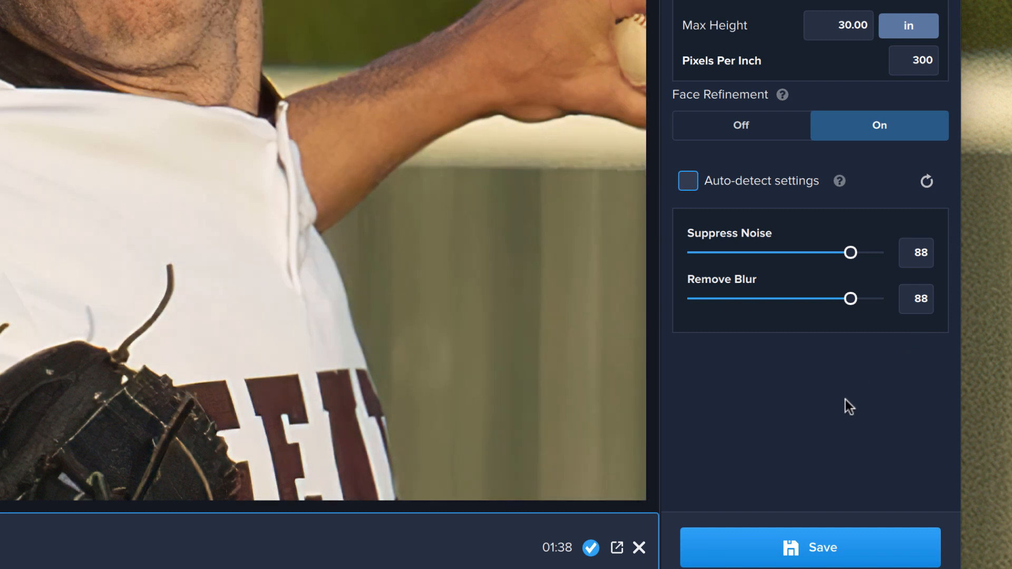
mouse_move(754, 553)
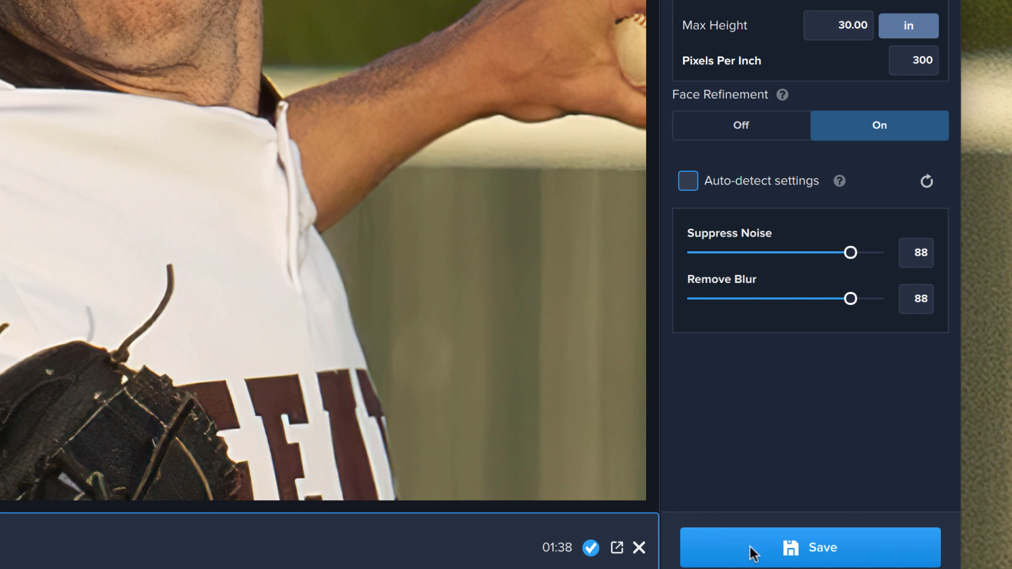
mouse_move(855, 559)
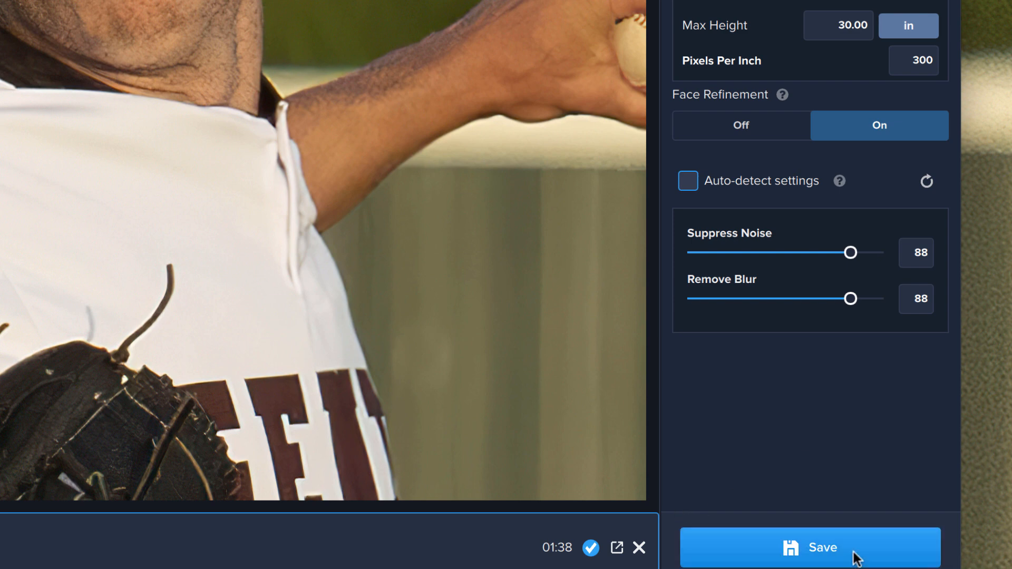
- Save the stronger upscale as Pitch_5x7-gigExtra
left_click(810, 547)
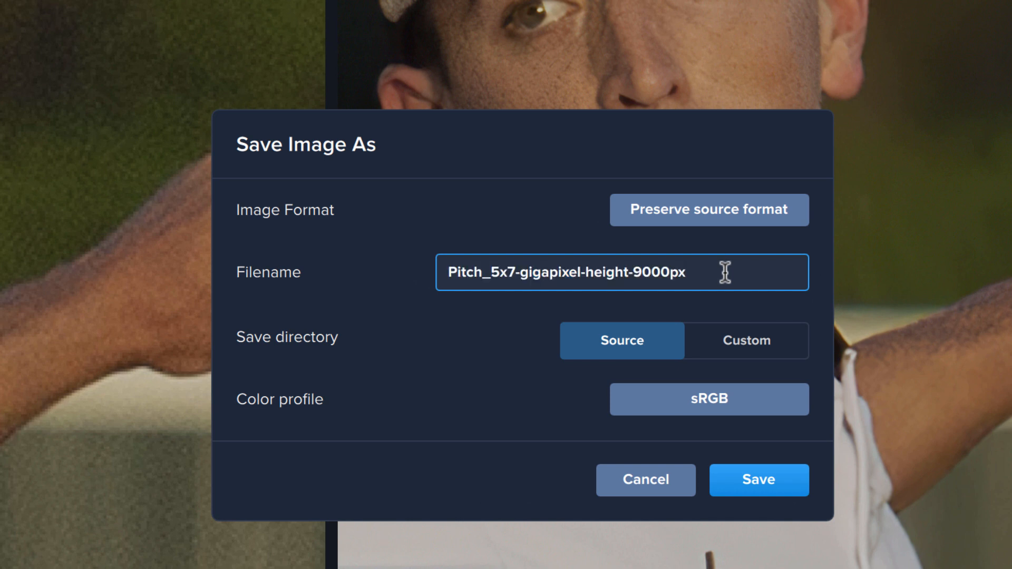
key("BackSpace")
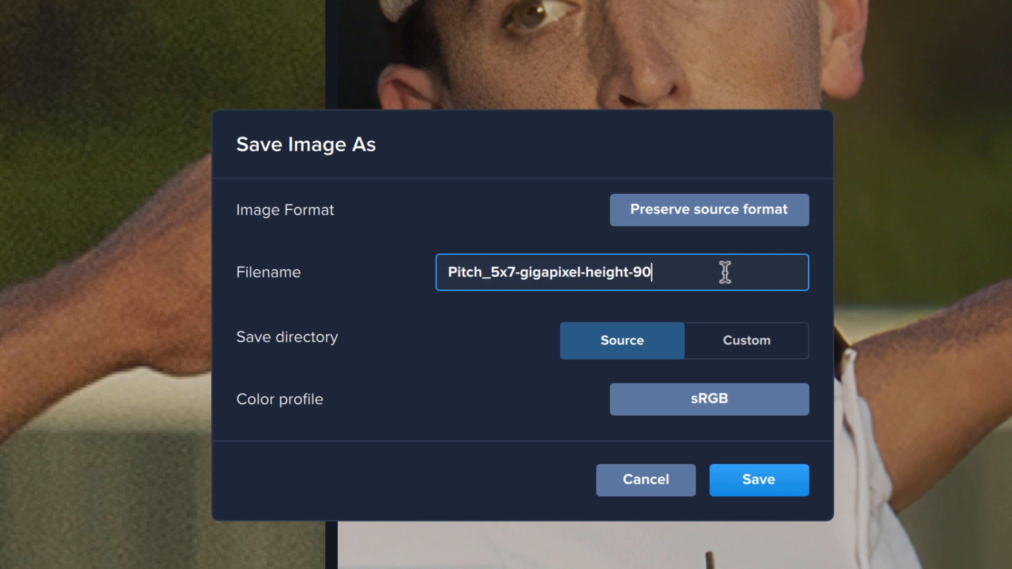
key("Backspace")
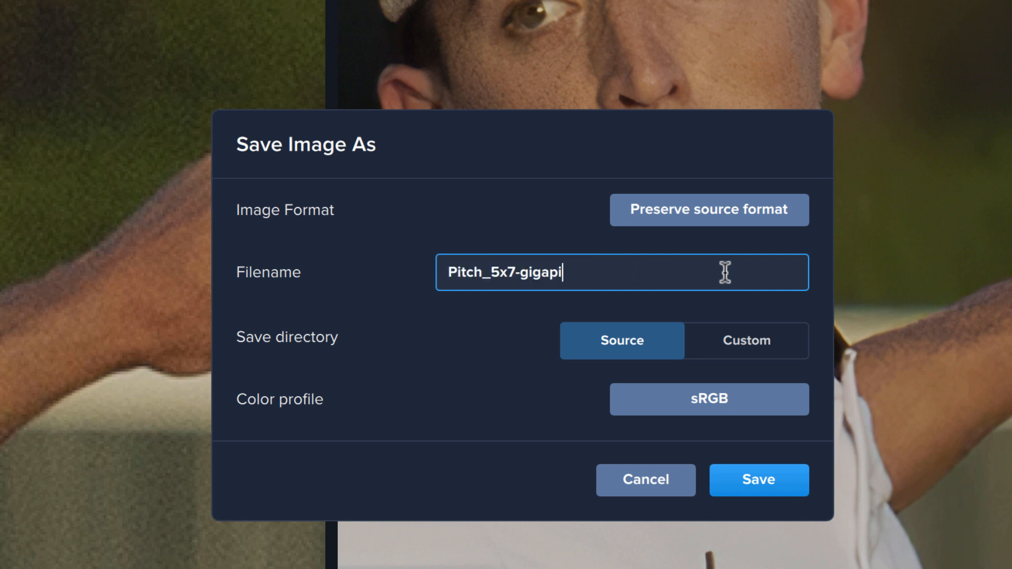
type("Extra")
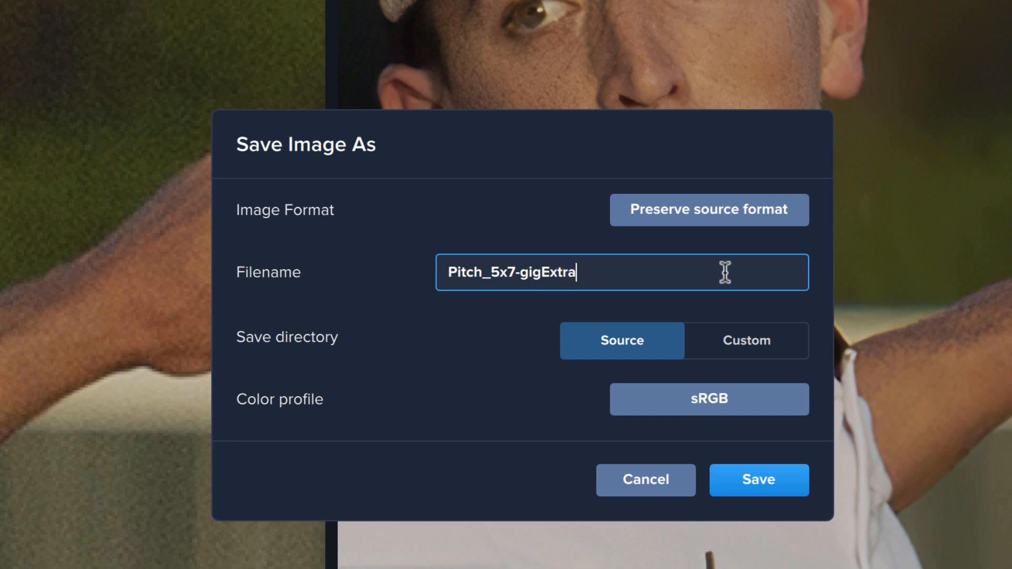
left_click(758, 479)
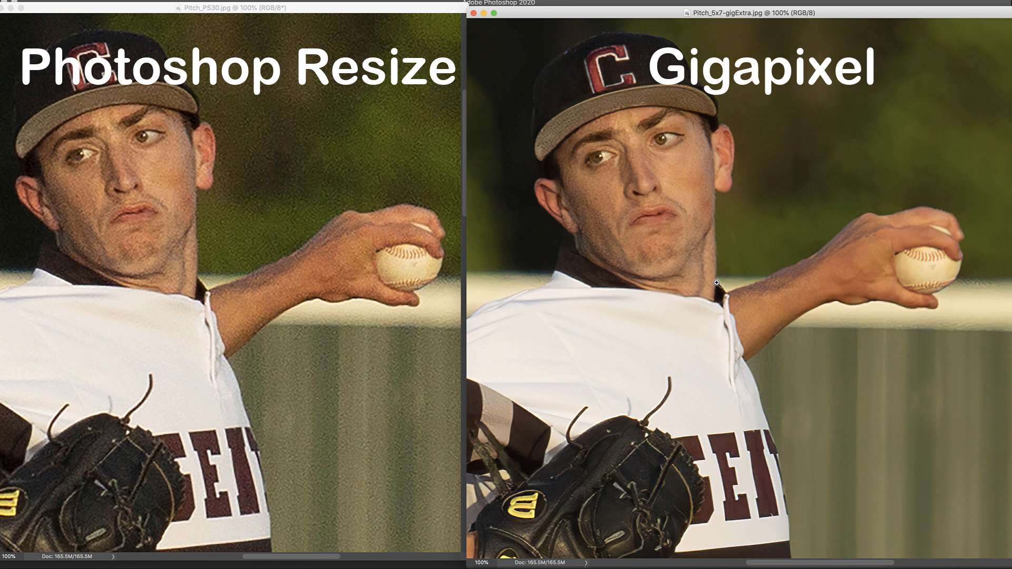
mouse_move(398, 315)
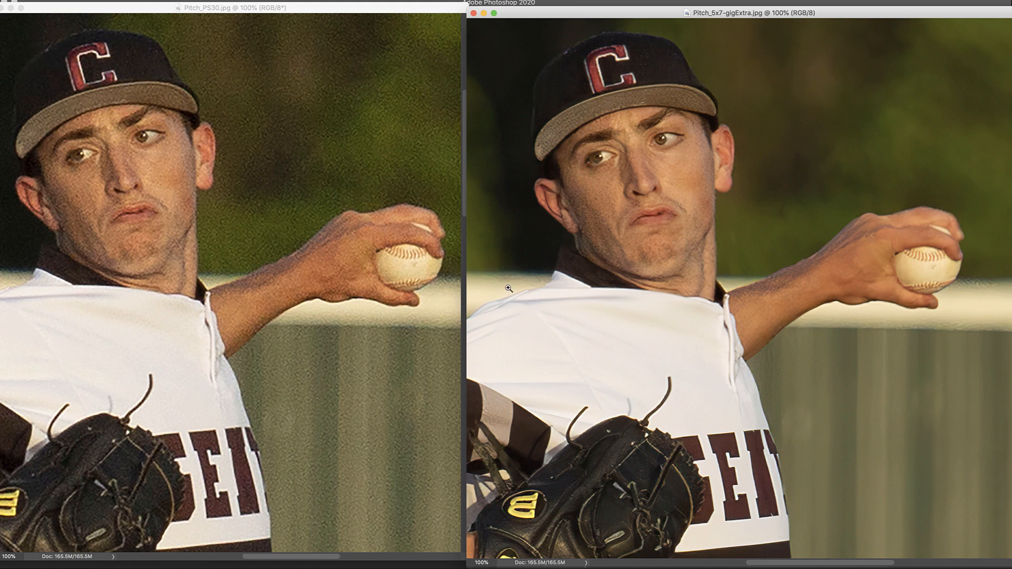
mouse_move(826, 97)
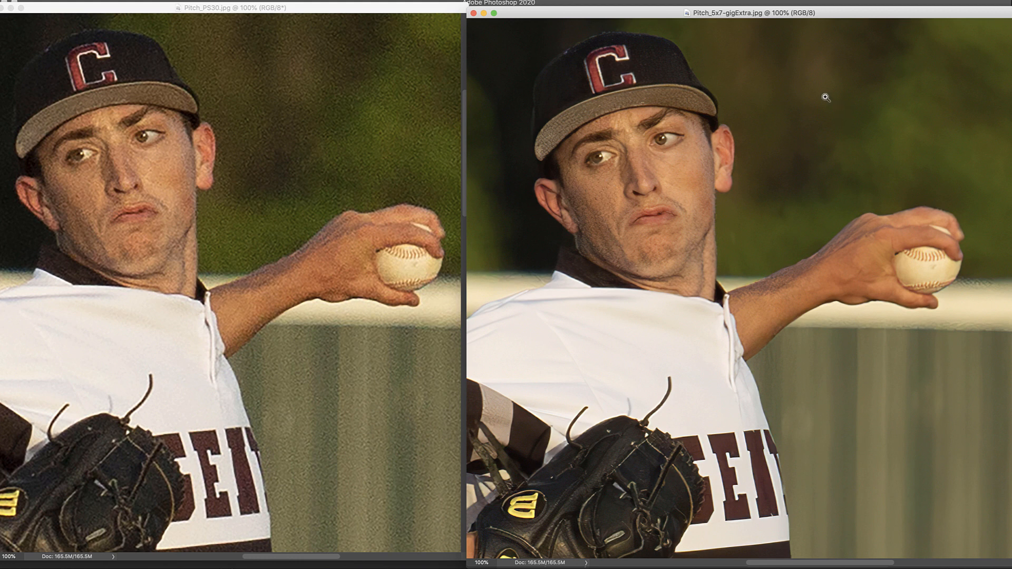
mouse_move(933, 87)
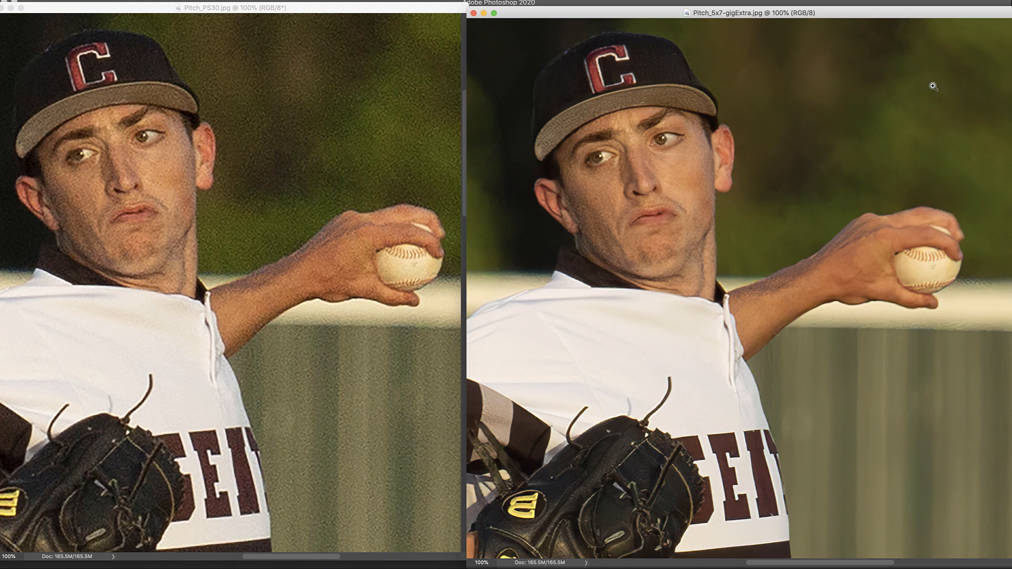
mouse_move(421, 68)
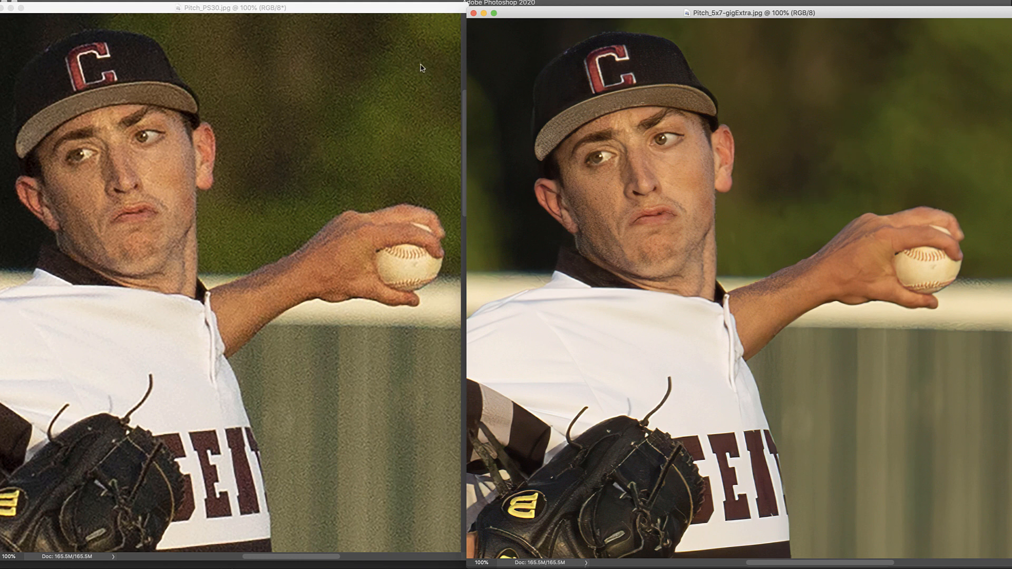
mouse_move(348, 103)
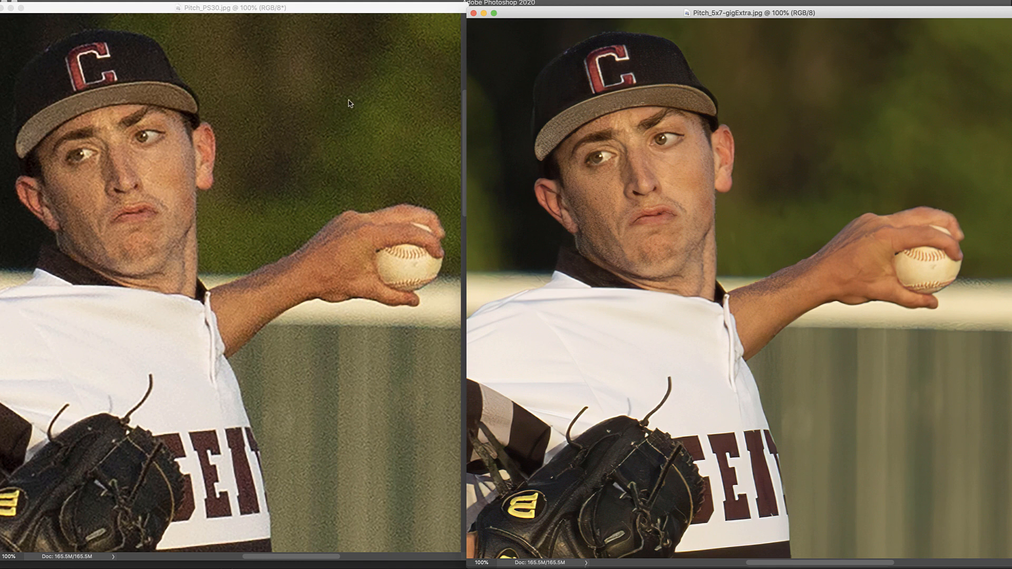
mouse_move(911, 117)
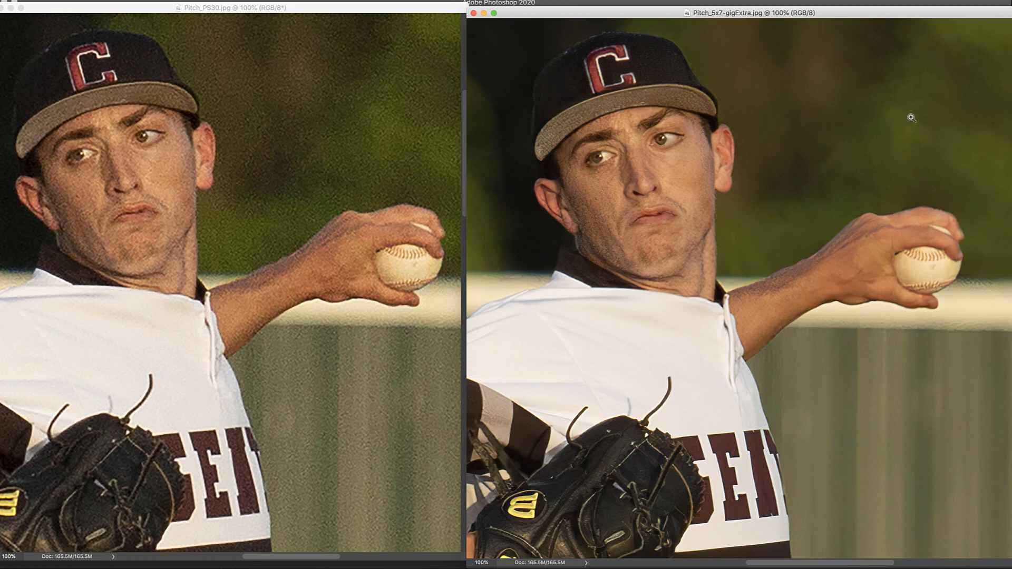
mouse_move(781, 70)
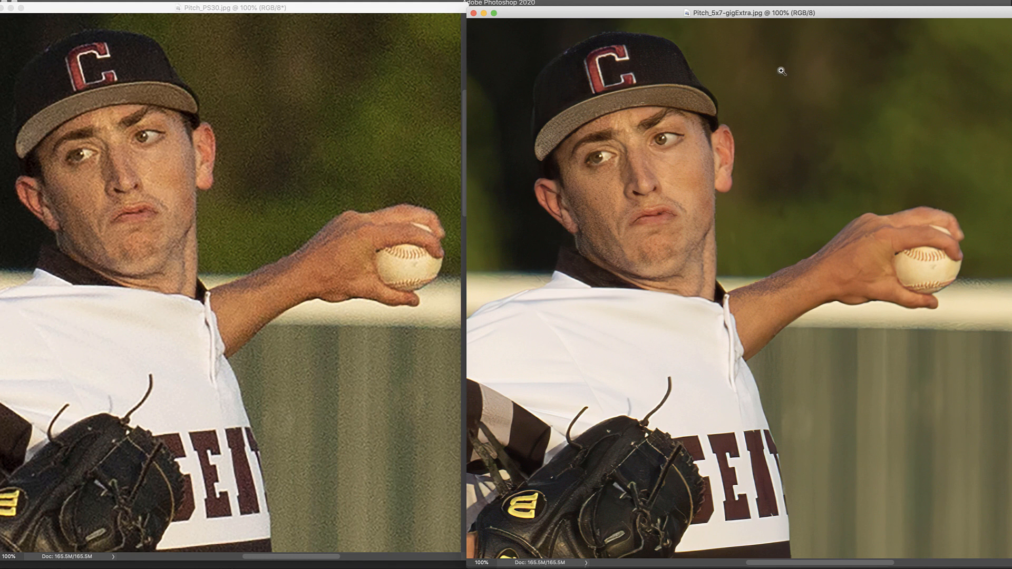
mouse_move(913, 115)
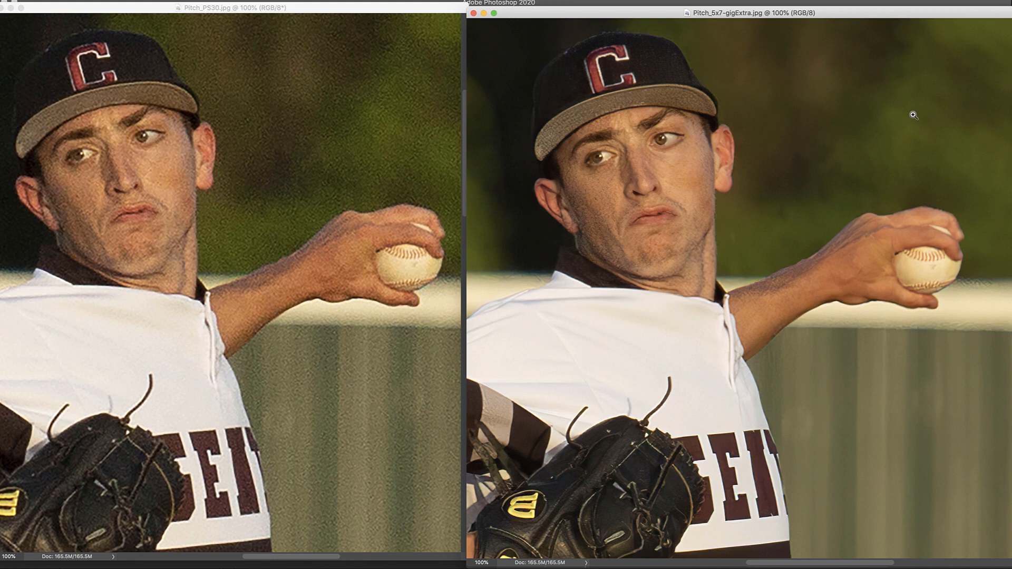